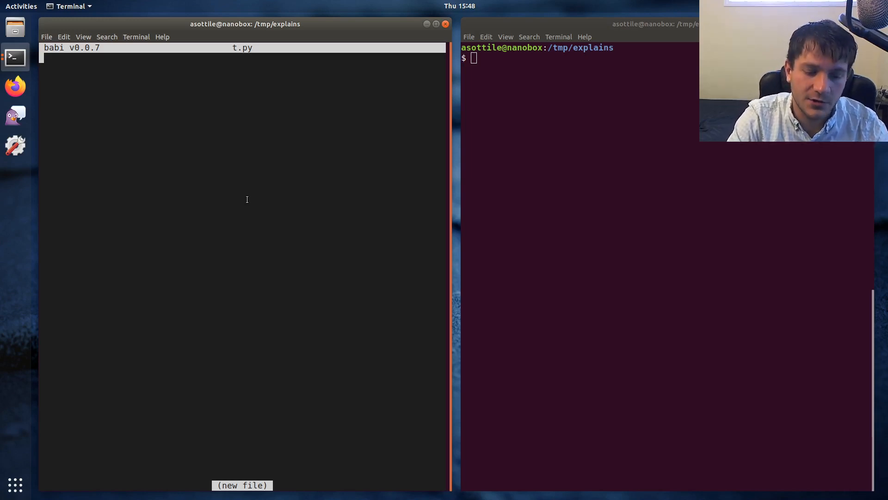
# Step: Write 'from typing import NoReturn', a 'def f() -> None' stub and a 'def g() -> NoReturn' stub
pyautogui.write('from typing import NoReturn')
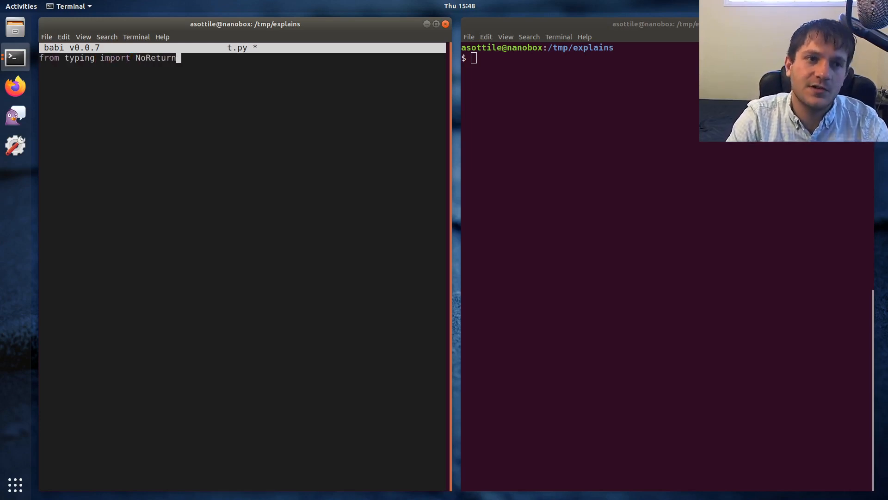
pyautogui.write('def f() -> None:')
pyautogui.click(243, 88)
pyautogui.write('..')
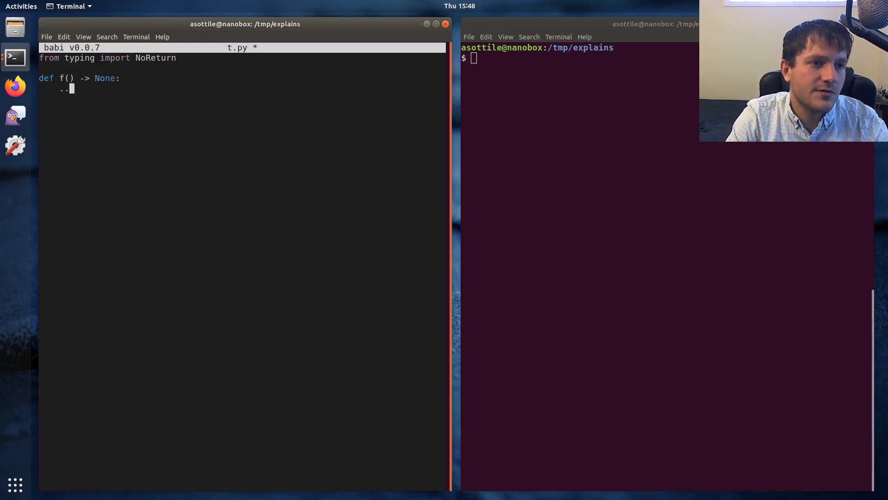
pyautogui.write('d')
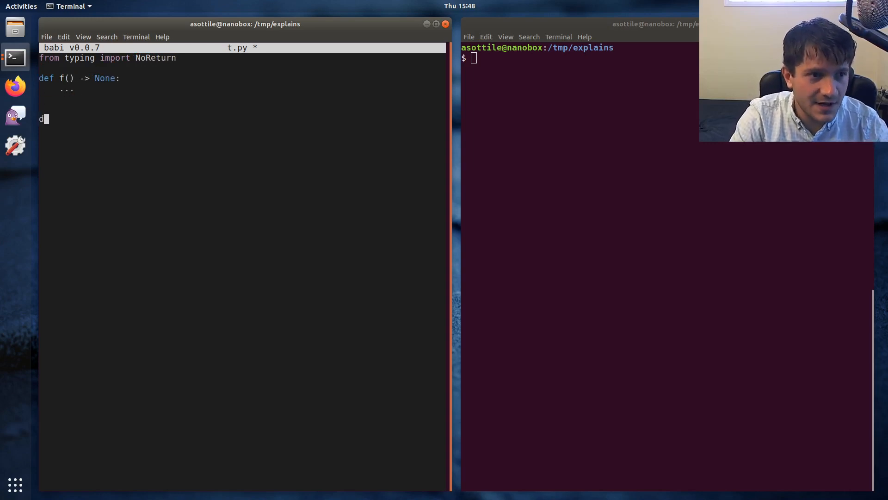
pyautogui.write('ef g() -> NoRetu')
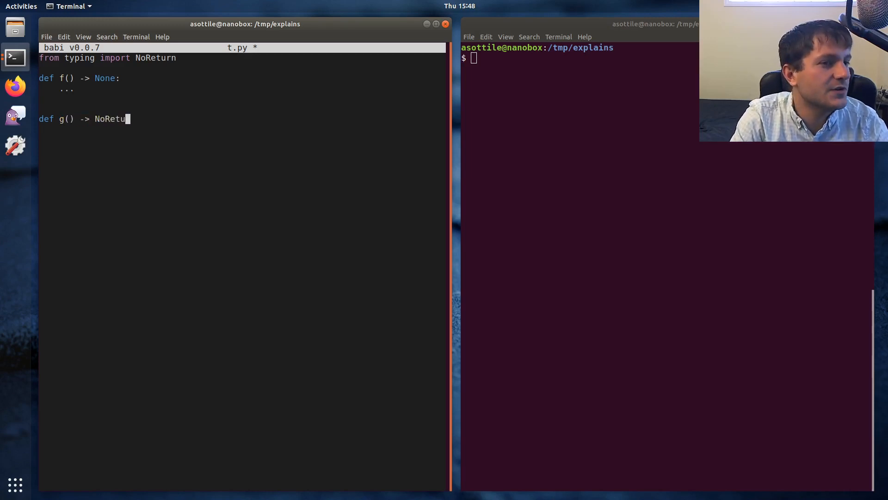
pyautogui.write('rn:')
pyautogui.click(242, 128)
pyautogui.write('...')
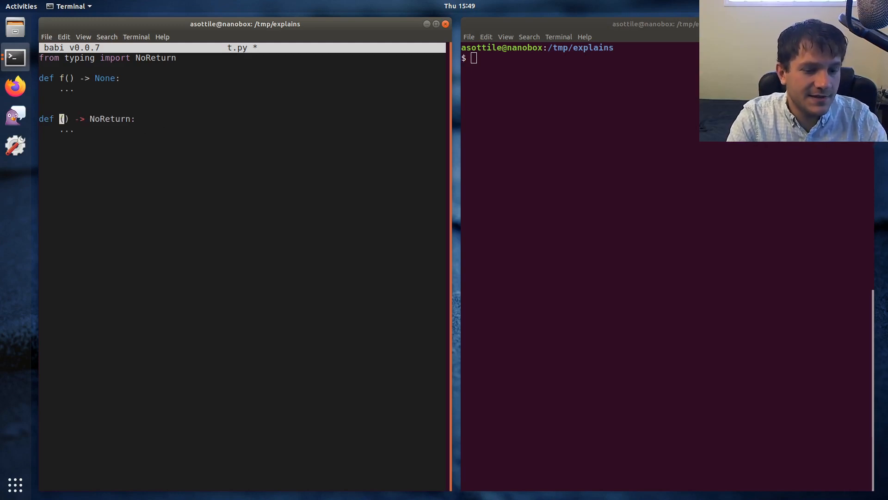
# Step: Name the stub always_raises raising AssertionError('why did you call me?') and add 'import os' at the top
pyautogui.write('alwayr')
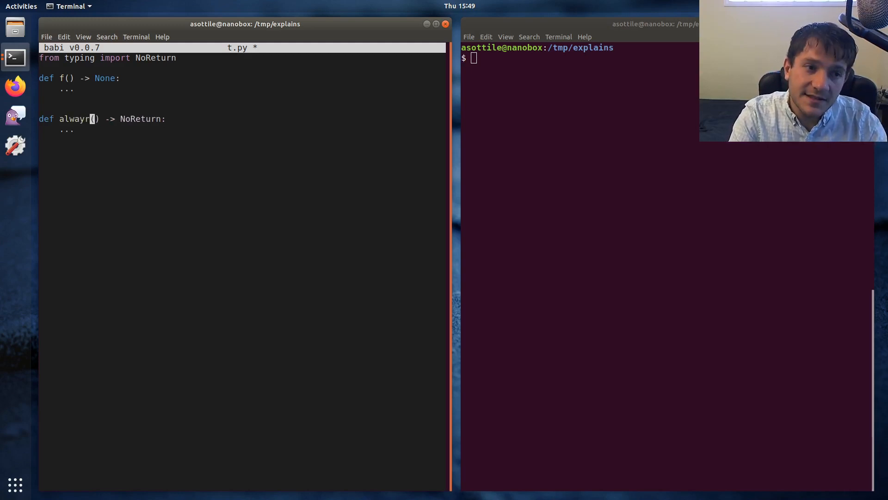
pyautogui.write('s_raises')
pyautogui.click(243, 129)
pyautogui.write('raise Assertio')
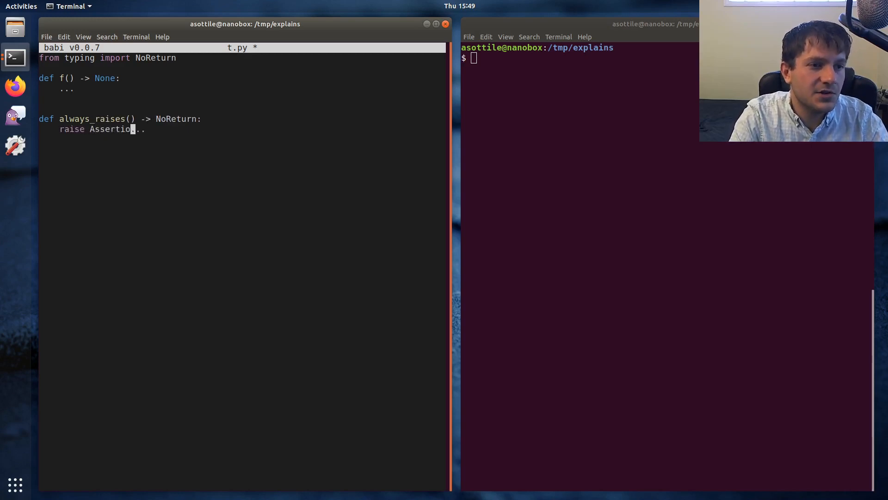
pyautogui.write("nError('why did")
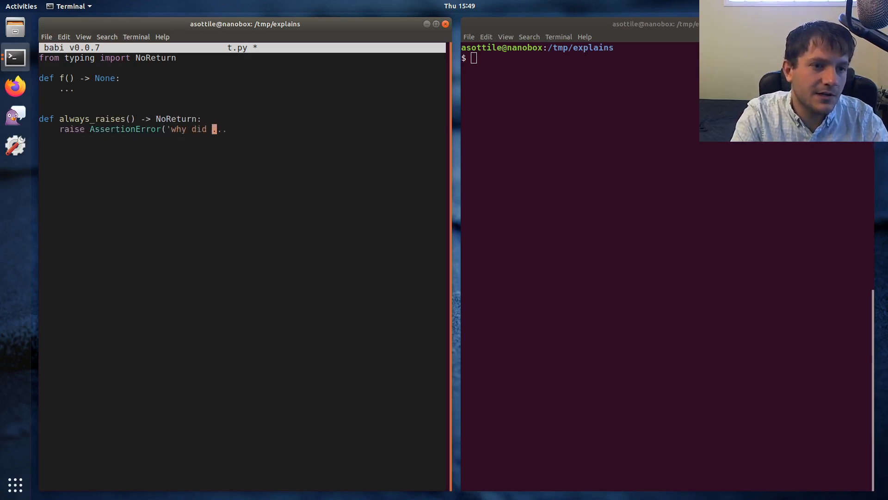
pyautogui.write("you call me?'")
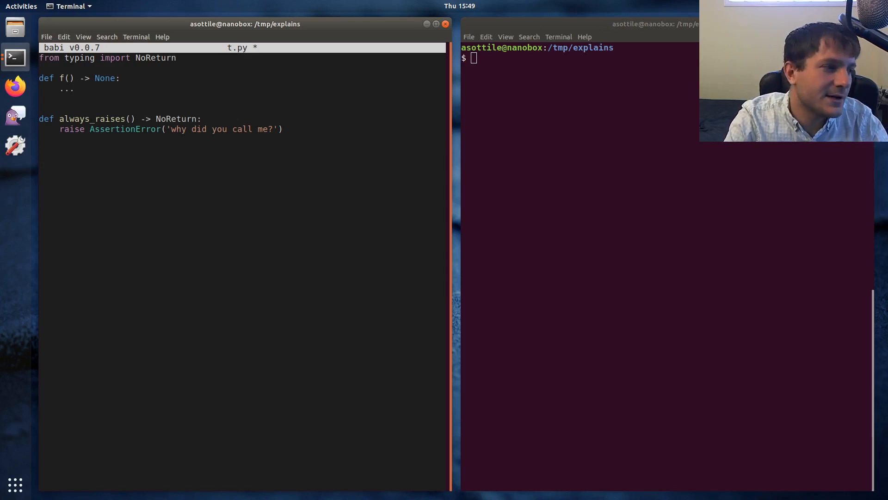
pyautogui.write('import os')
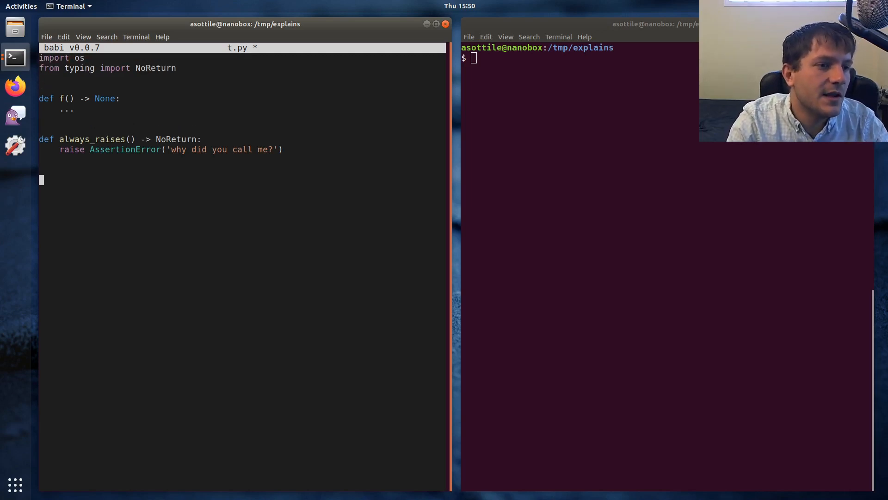
# Step: Declare 'def calls_exec() -> NoReturn:' below always_raises
pyautogui.write('def')
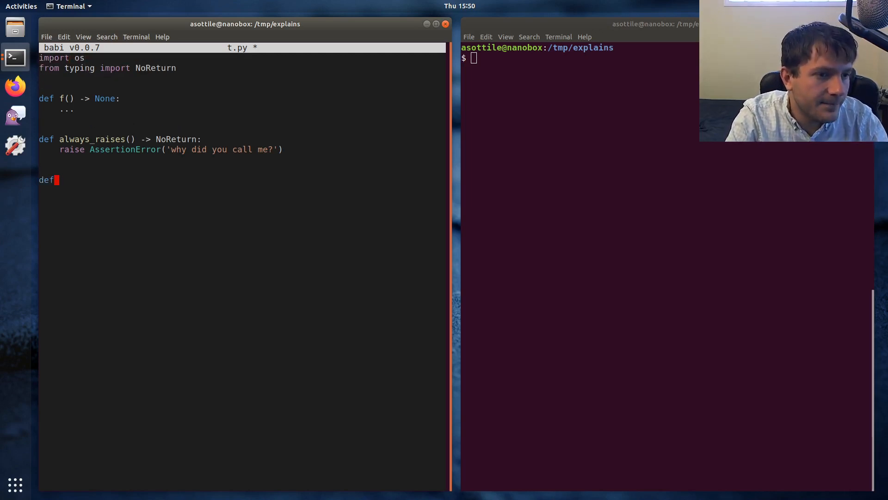
pyautogui.write('calls')
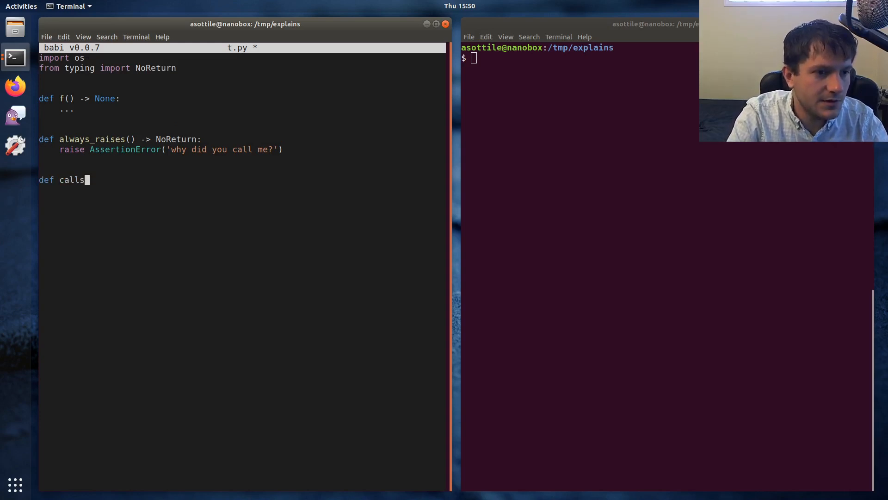
pyautogui.write('_exec() ->')
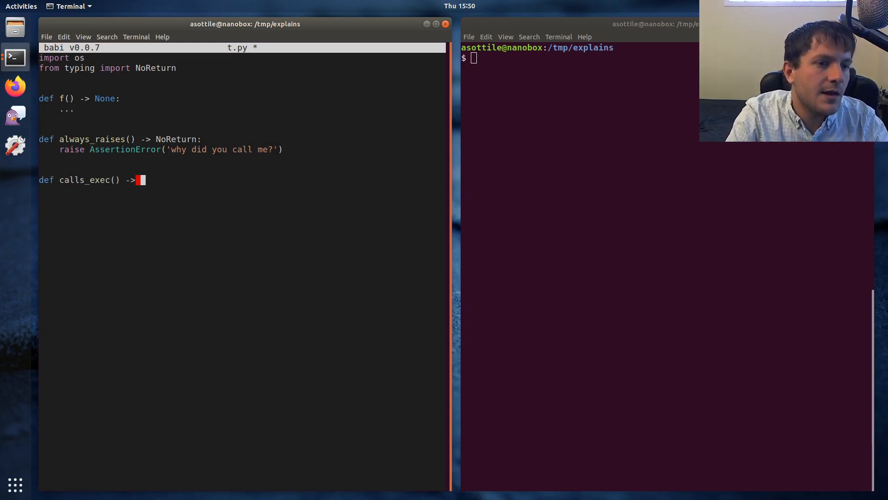
pyautogui.write('NoReturn:')
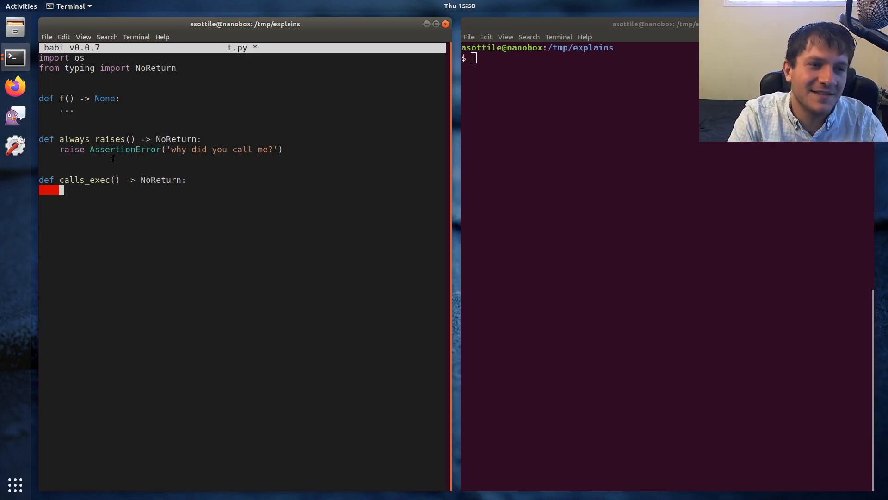
pyautogui.moveTo(395, 36)
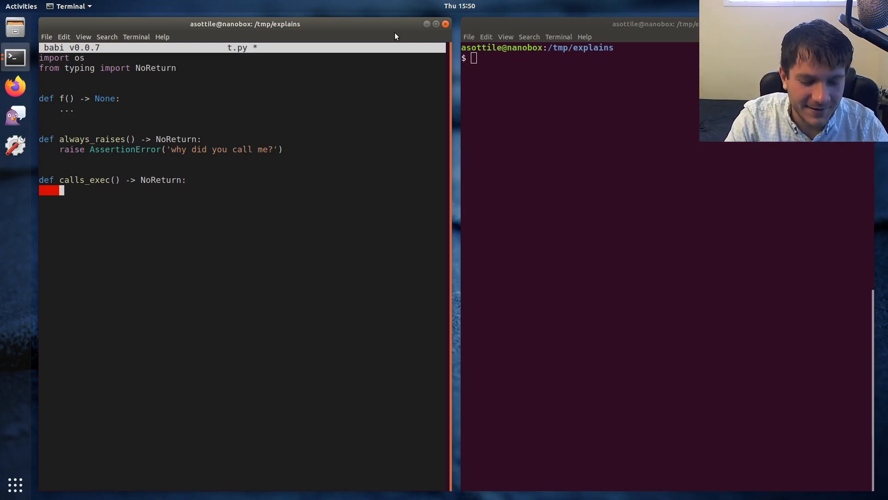
# Step: Give calls_exec the body os.execvp('echo', ('echo', 'hi'))
pyautogui.write("os.execvp('")
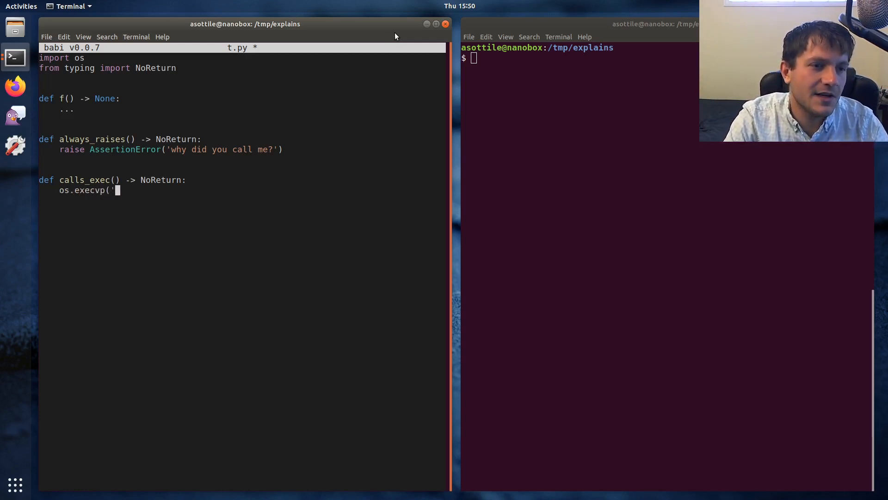
pyautogui.write("echo', ('e")
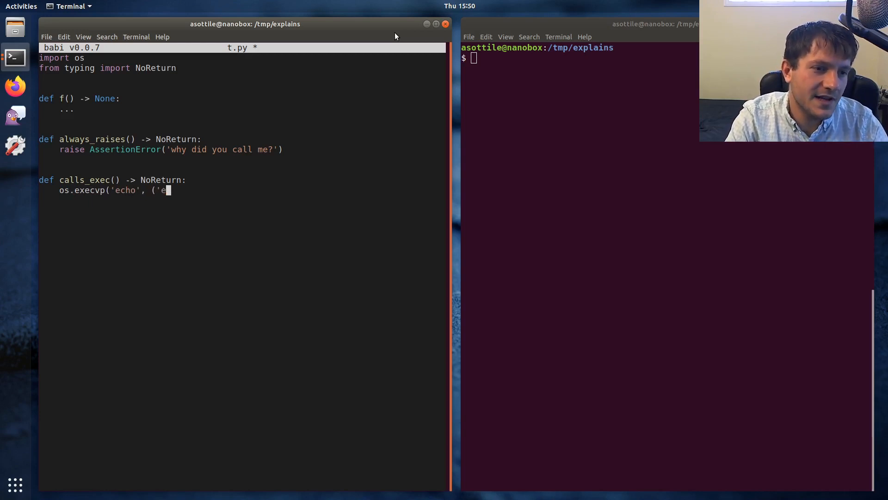
pyautogui.write("cho', 'hi'))")
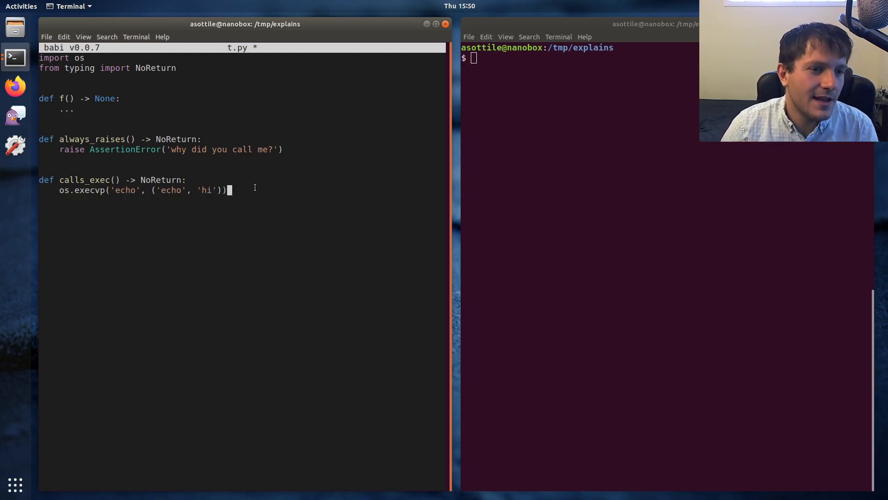
pyautogui.doubleClick(161, 179)
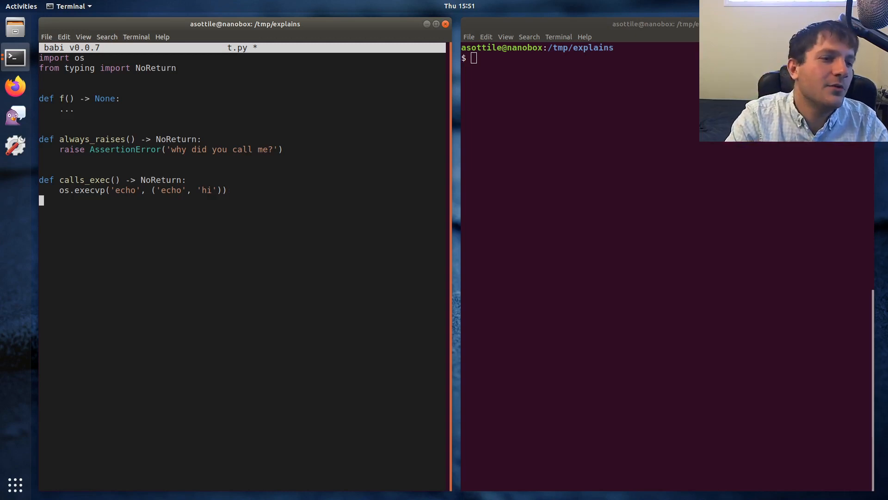
# Step: Declare 'def loops_forever() -> NoReturn:' with a 'while True:' loop
pyautogui.write('def')
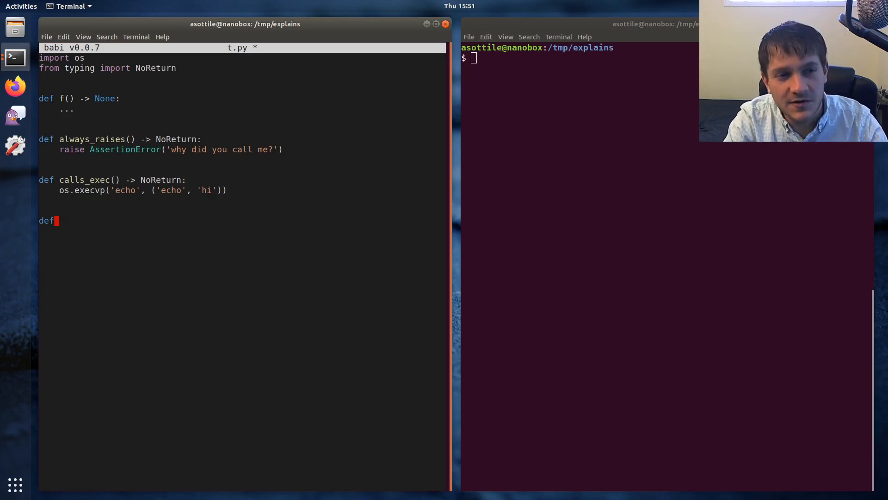
pyautogui.write('lo')
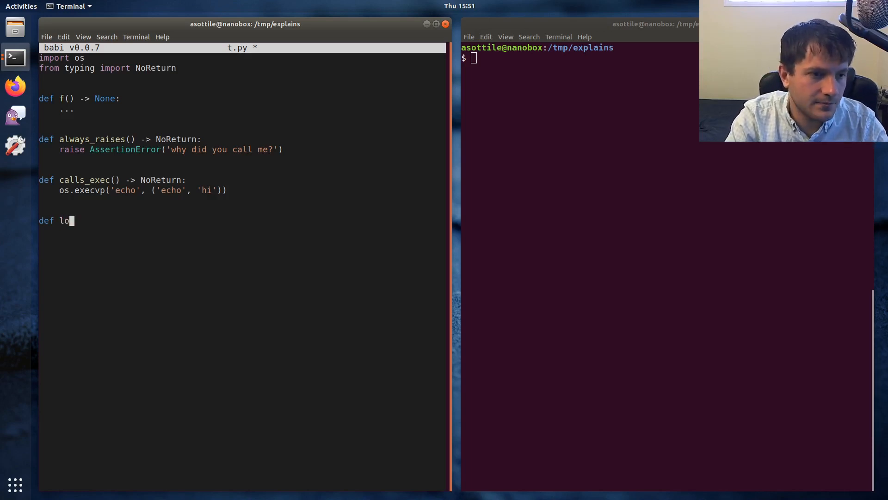
pyautogui.write('ops_forever()')
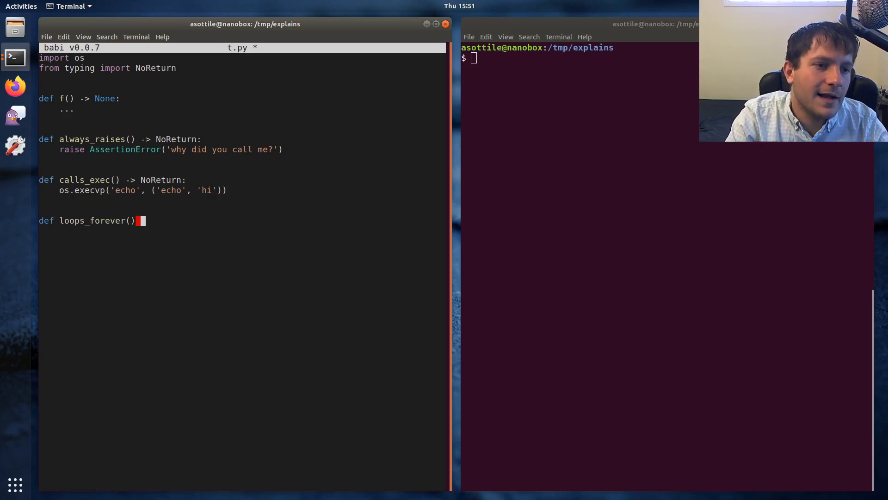
pyautogui.write('-> NoRe')
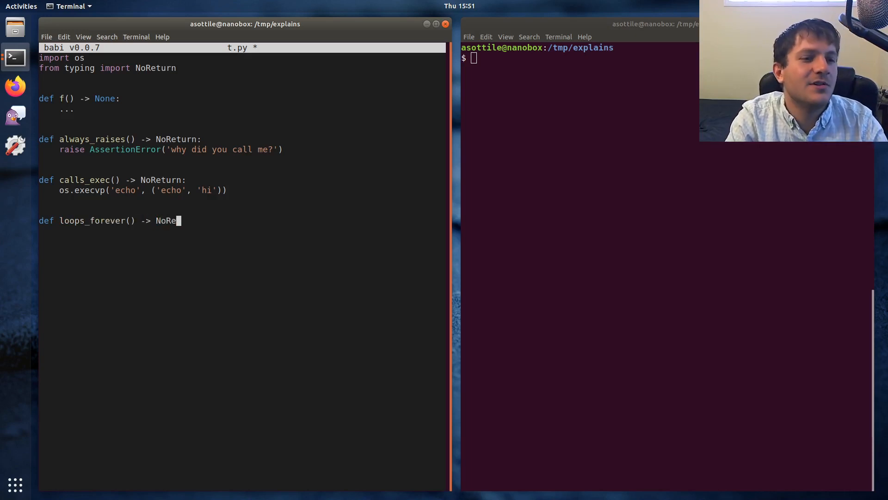
pyautogui.write('turn:')
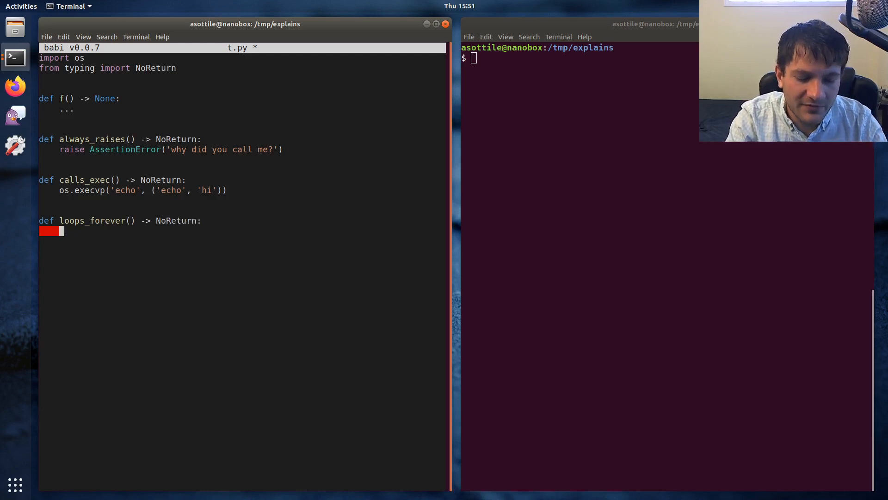
pyautogui.write('while True:')
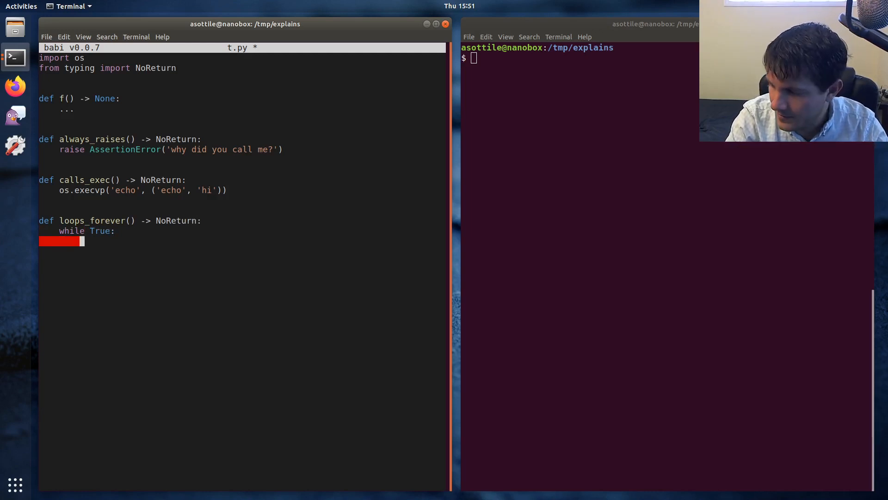
# Step: Fill the loop with request = get_request() and handle_response(request)
pyautogui.write('req')
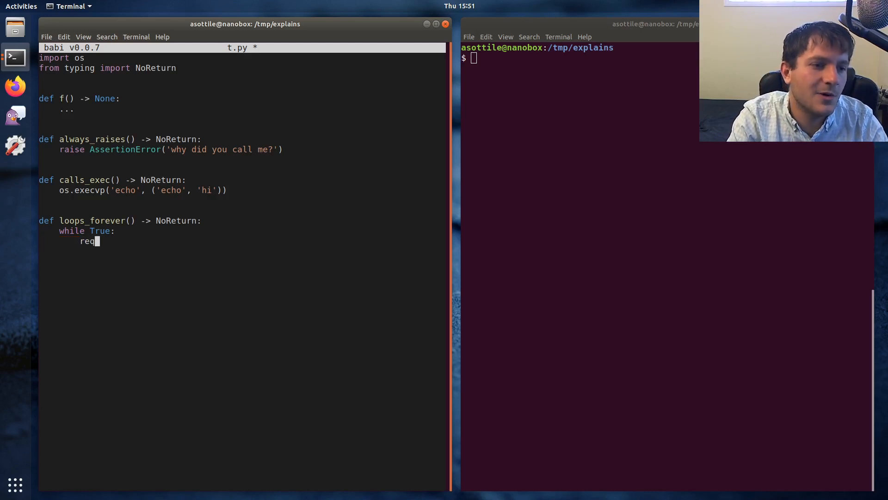
pyautogui.write('uest = get_request()')
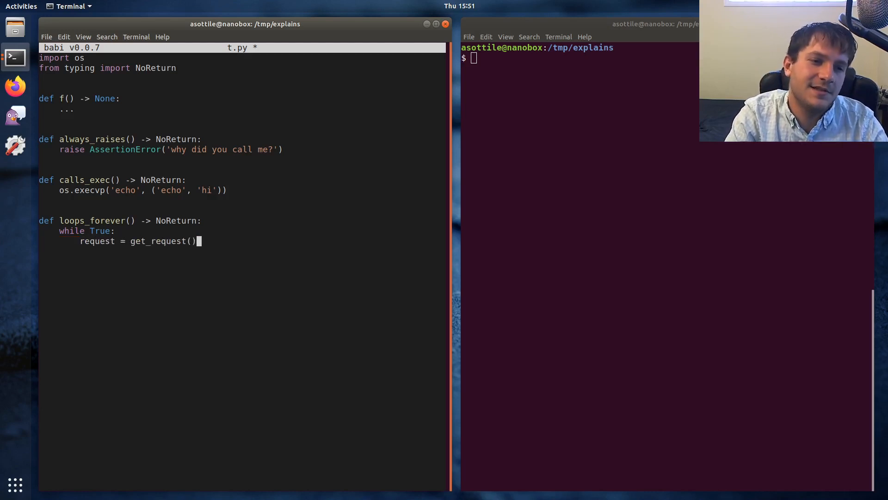
pyautogui.write('re')
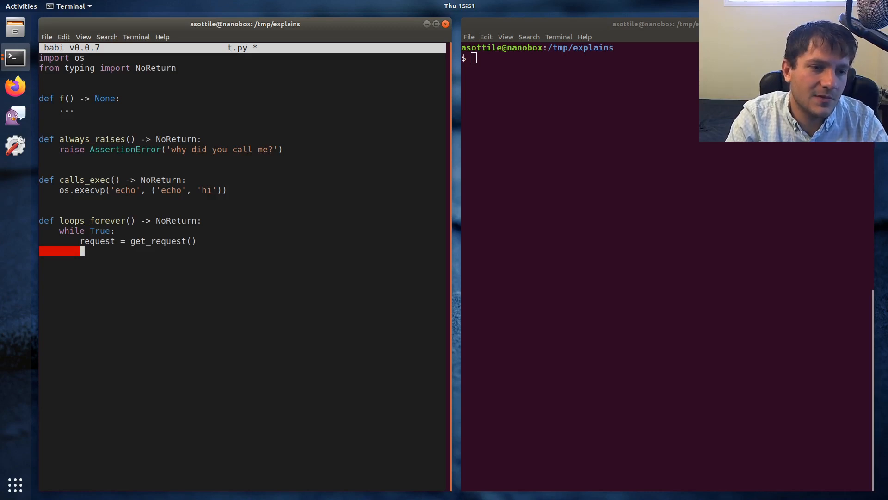
pyautogui.write('handle_respo')
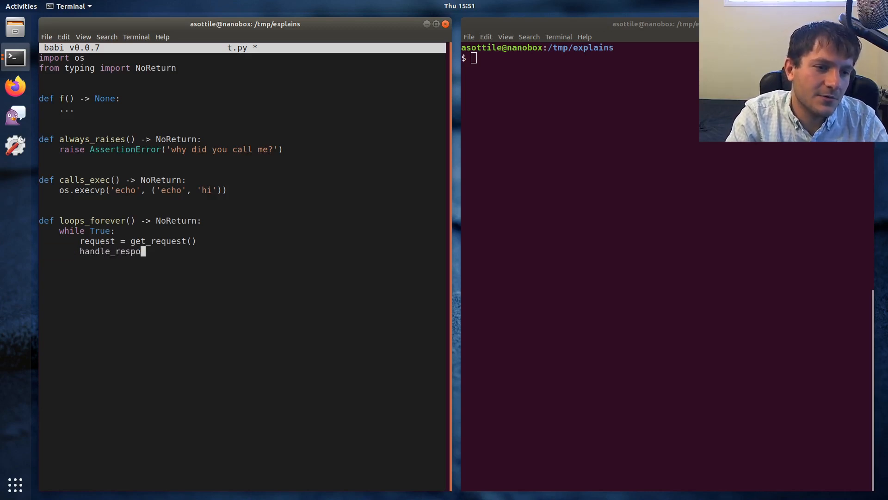
pyautogui.write('nse(request)')
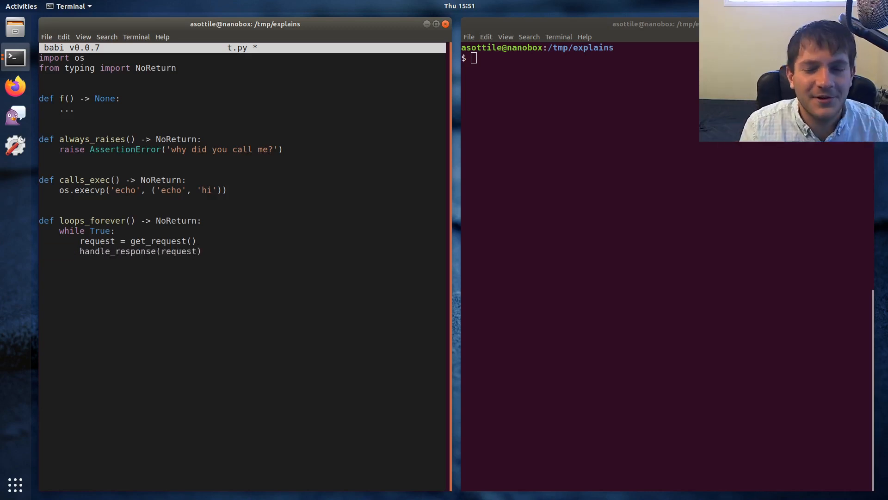
pyautogui.moveTo(59, 231); pyautogui.dragTo(201, 251)
pyautogui.write('def')
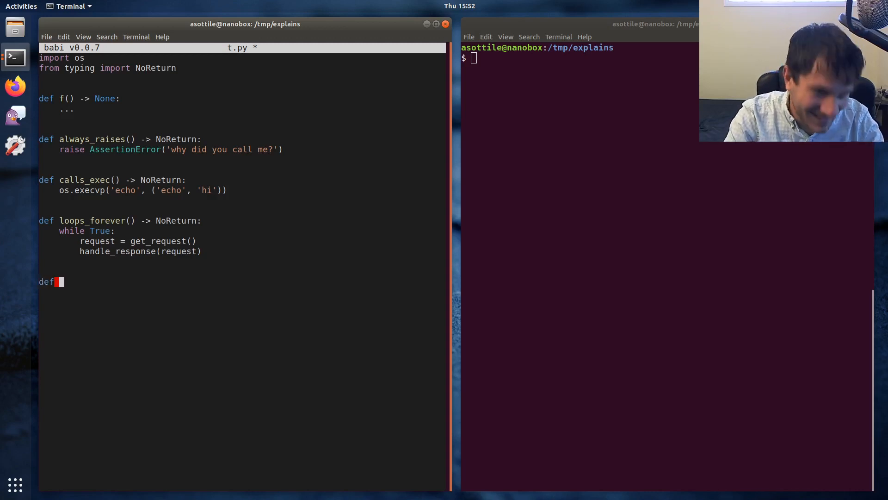
# Step: Write 'def calls_something_with_noreturn() -> NoReturn:' whose body calls loops_forever(), then move f below it
pyautogui.write('calls_someth')
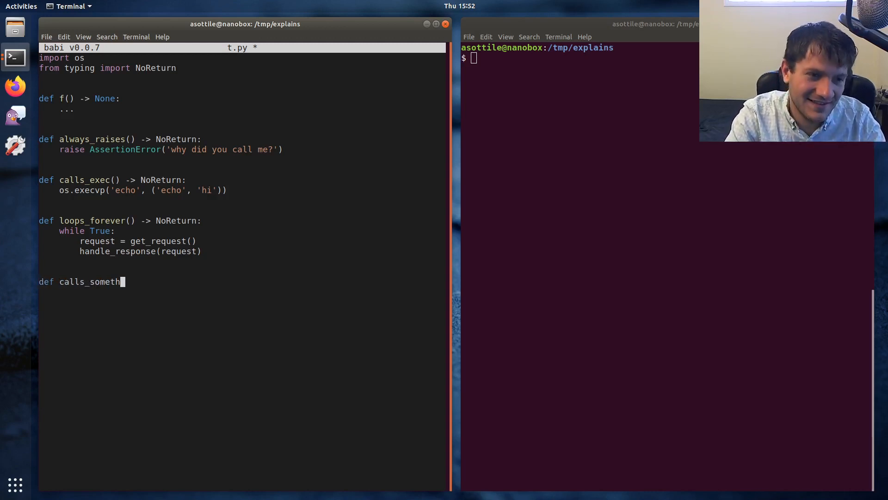
pyautogui.write('ing_with_')
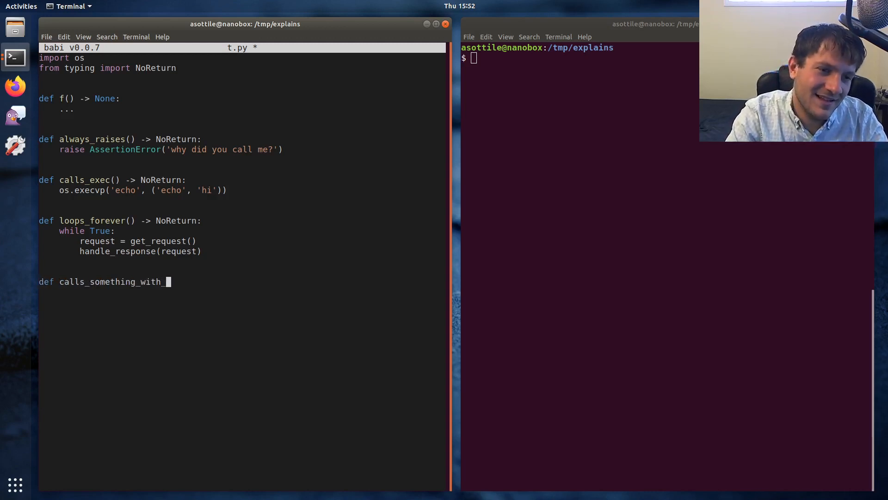
pyautogui.write('noreturn() -> No')
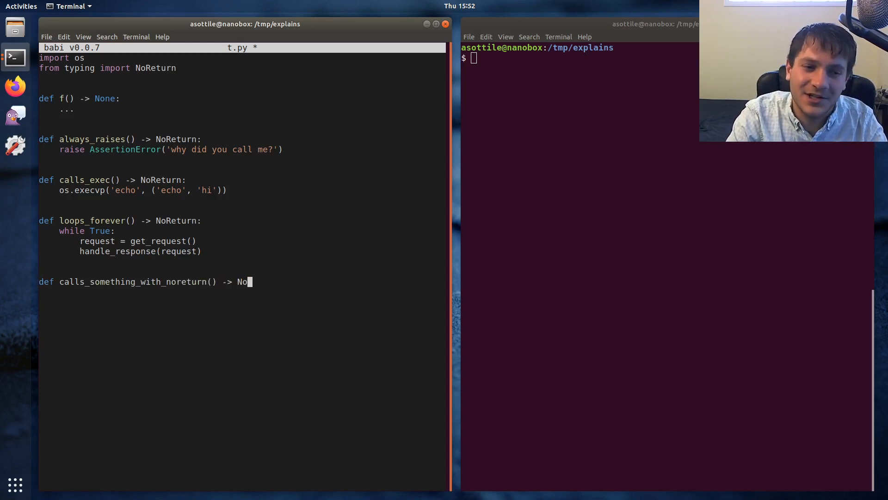
pyautogui.write('Retur')
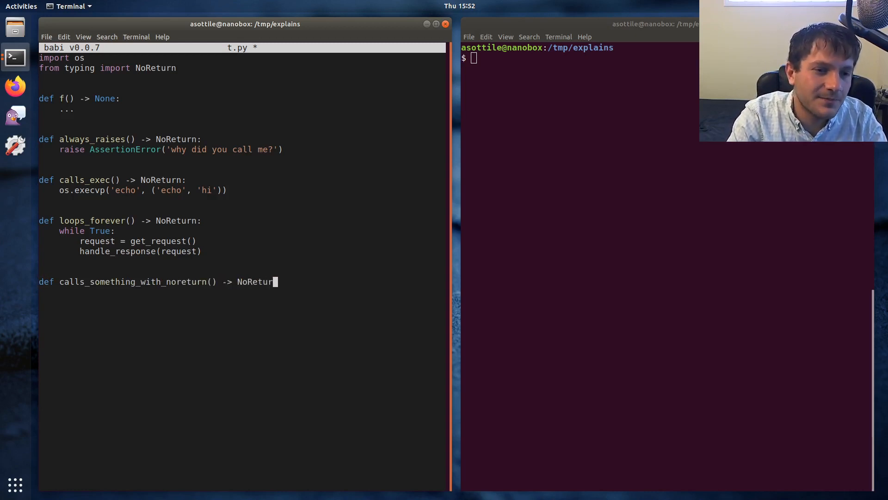
pyautogui.press('Return')
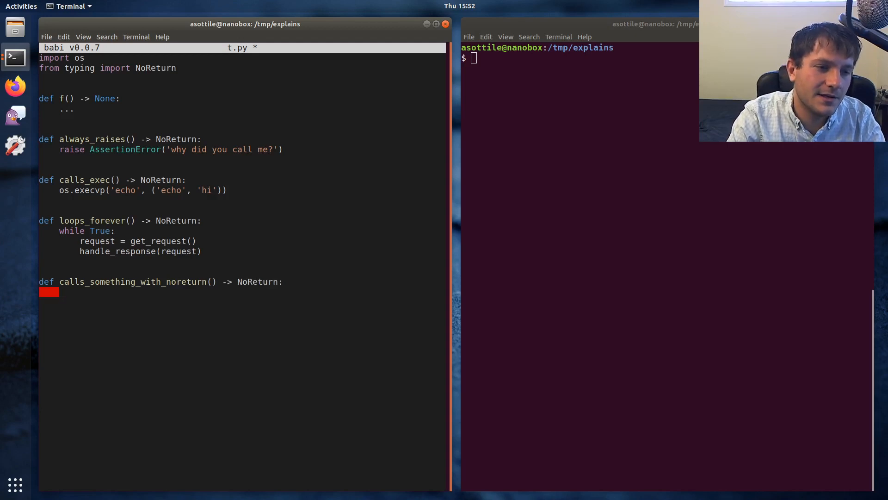
pyautogui.write('loops_fore')
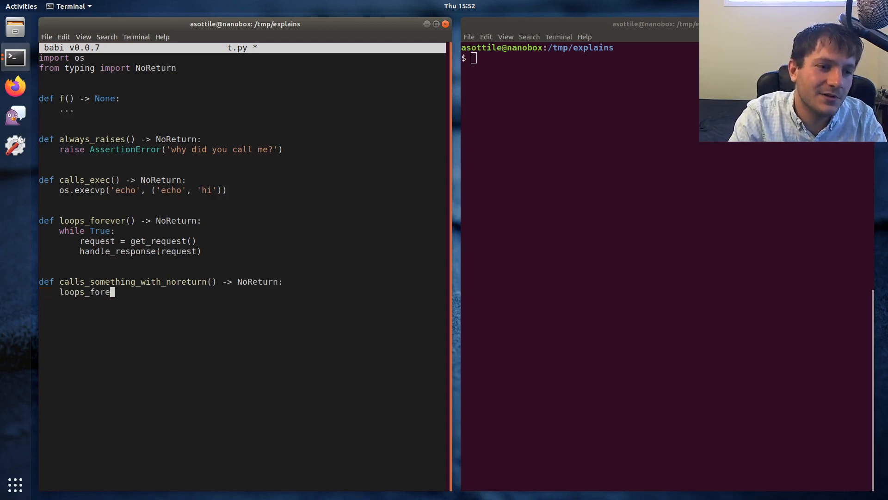
pyautogui.write('ver()')
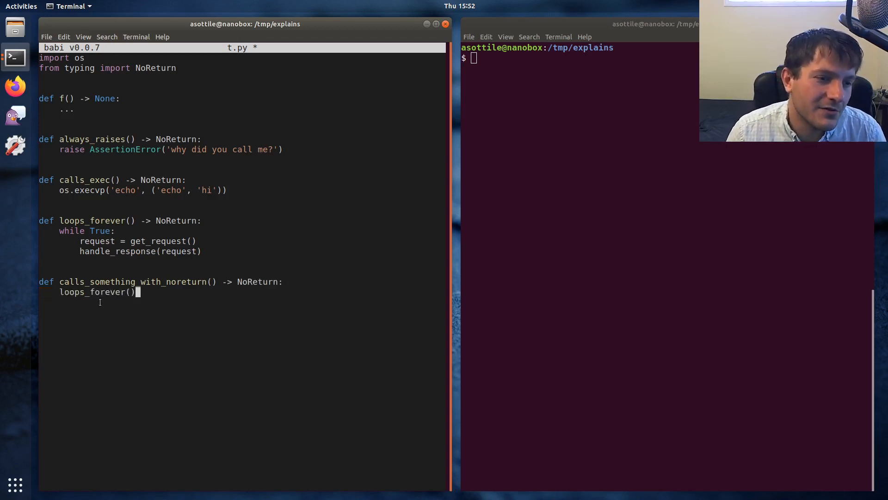
pyautogui.doubleClick(132, 281)
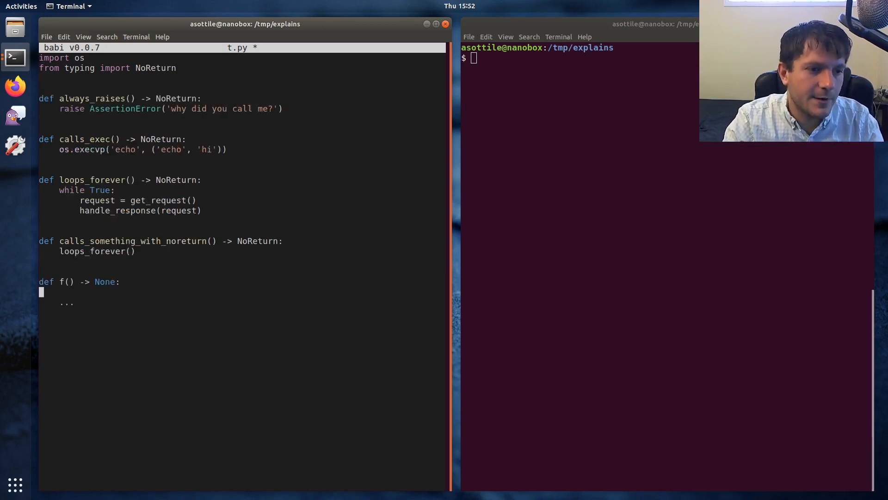
# Step: Rename f to has_no_return_statements with body print('hello world')
pyautogui.write("print('none")
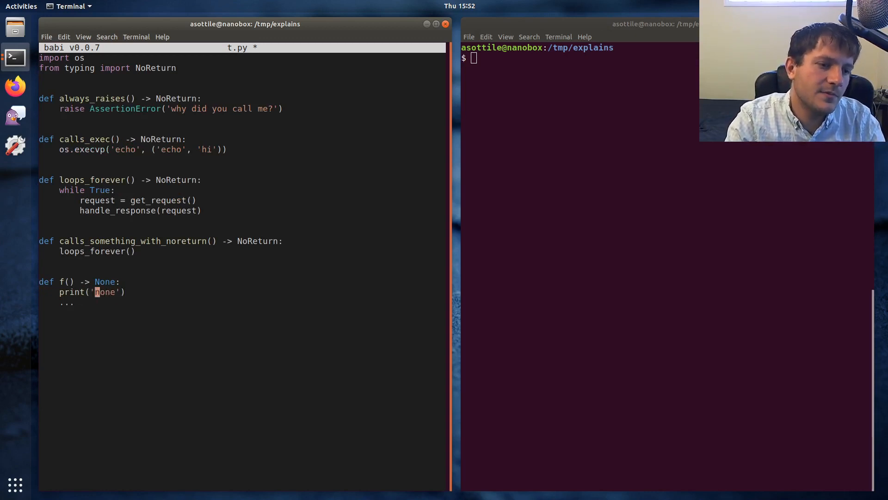
pyautogui.write('hello world')
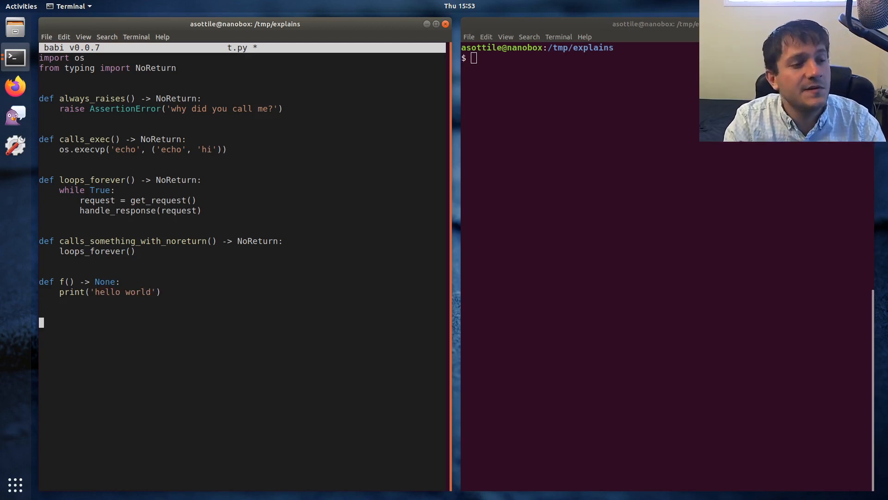
pyautogui.write('has_no_return_statements')
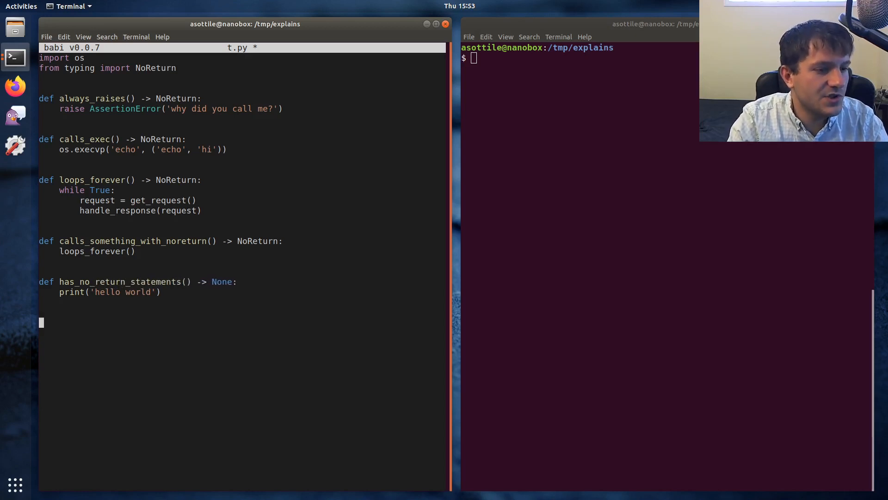
# Step: Add explicitly_returns_none() -> None printing 'I return None!' then 'return None', and save t.py
pyautogui.write('def e')
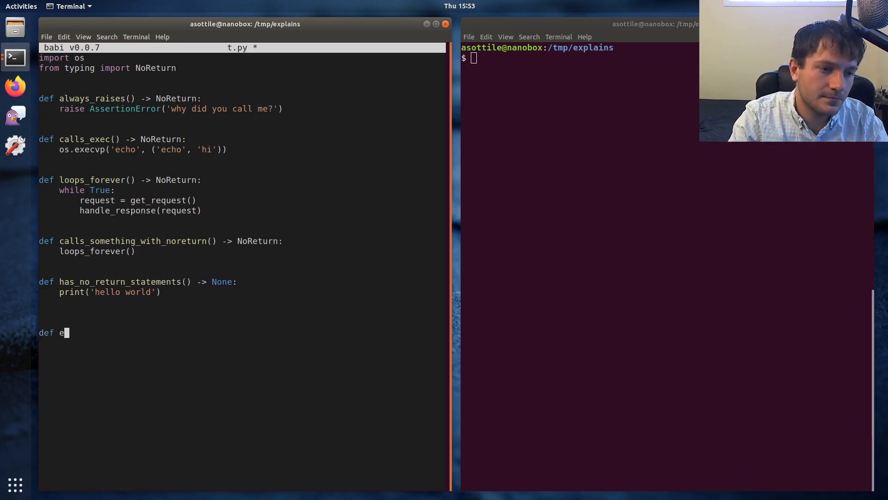
pyautogui.write('xplicitly_')
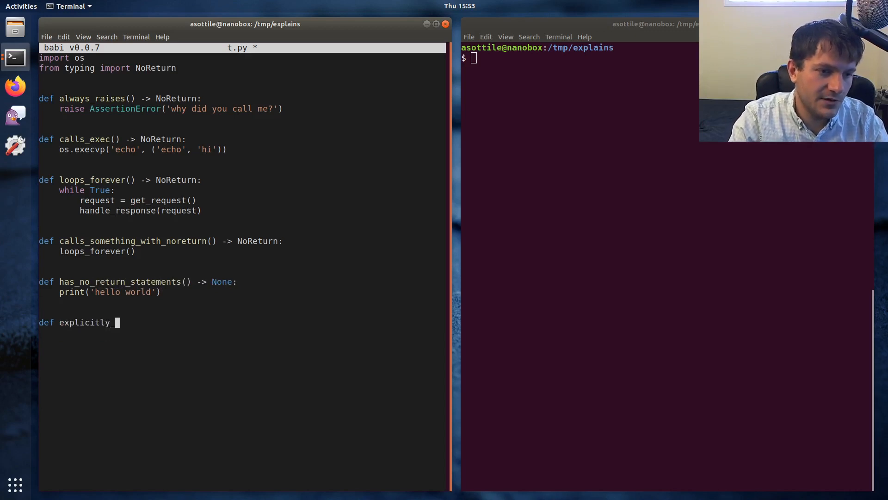
pyautogui.write('returns_')
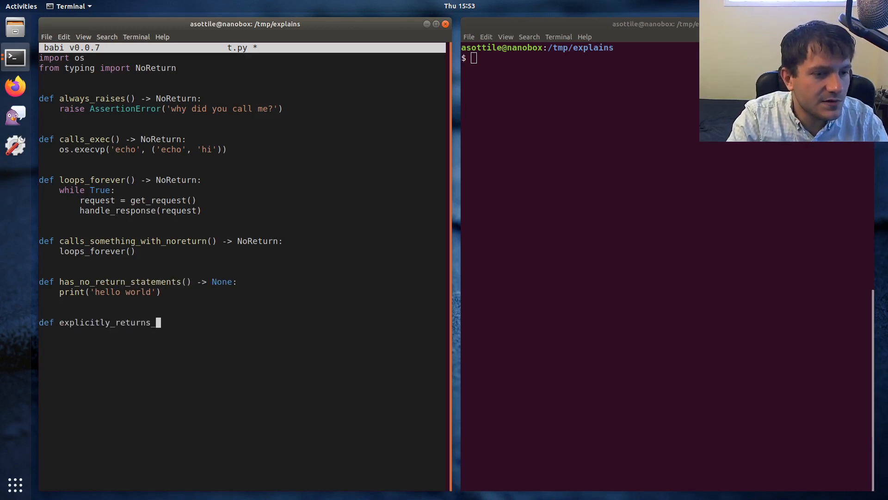
pyautogui.write('none() -> None:')
pyautogui.write("print('I ")
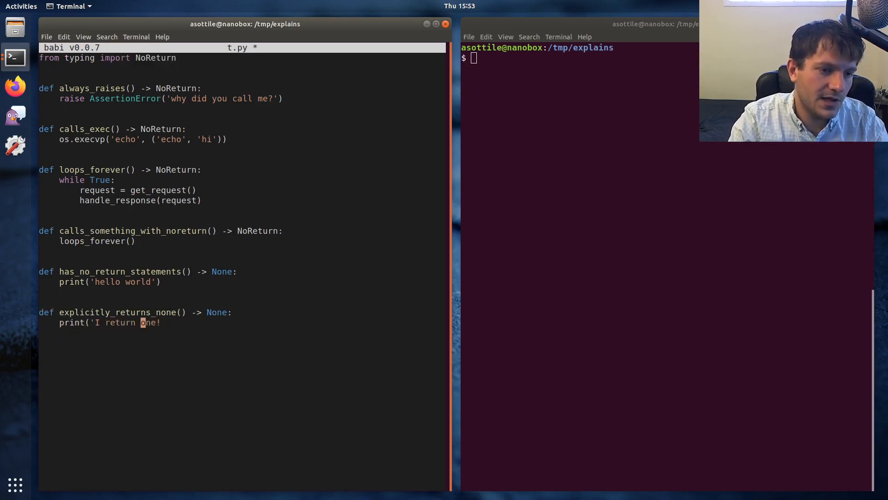
pyautogui.write('reeturn Non')
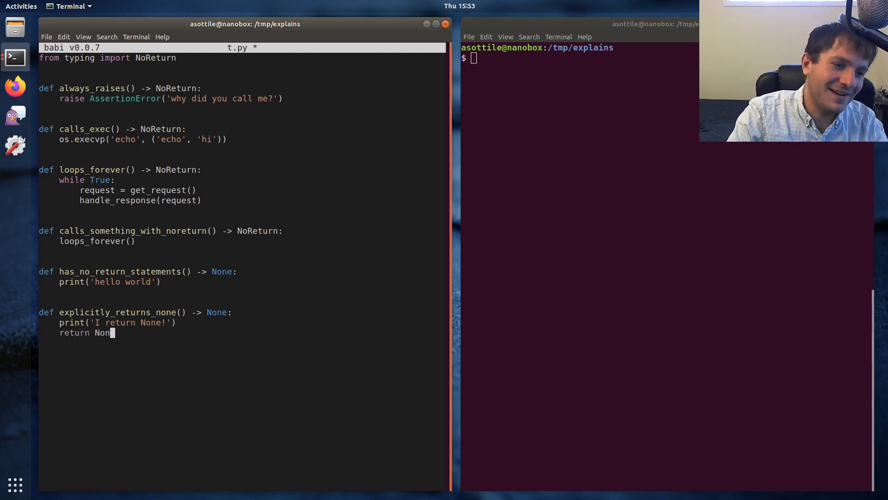
pyautogui.press('ctrl+s')
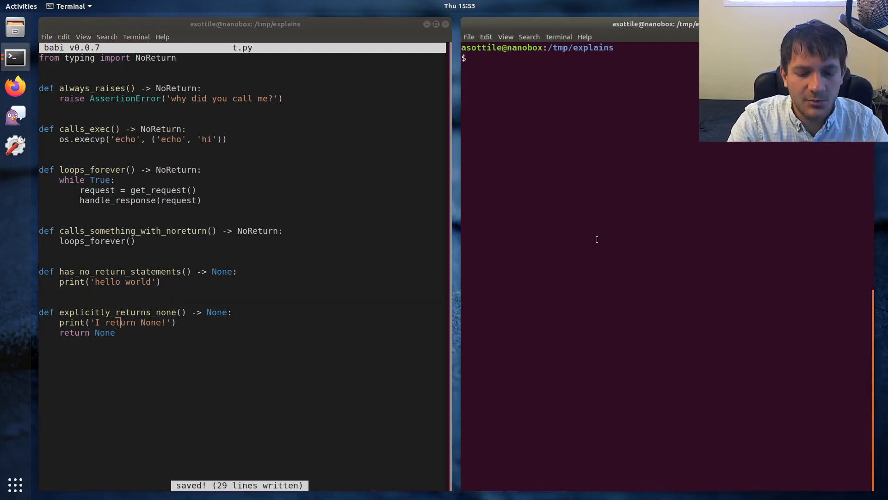
# Step: Run python3 -i t.py, import dis and run dis.dis(has_no_return_statements) to show LOAD_CONST None, RETURN_VALUE
pyautogui.write('python3 -i t.py')
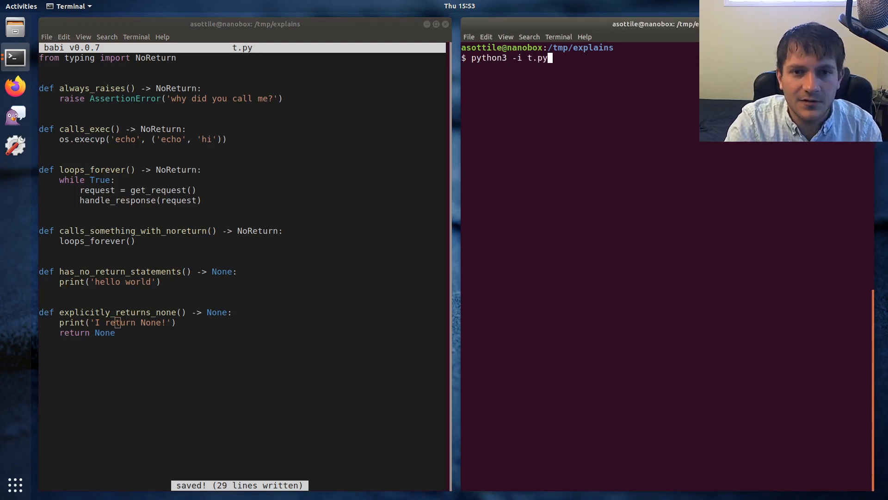
pyautogui.write('import')
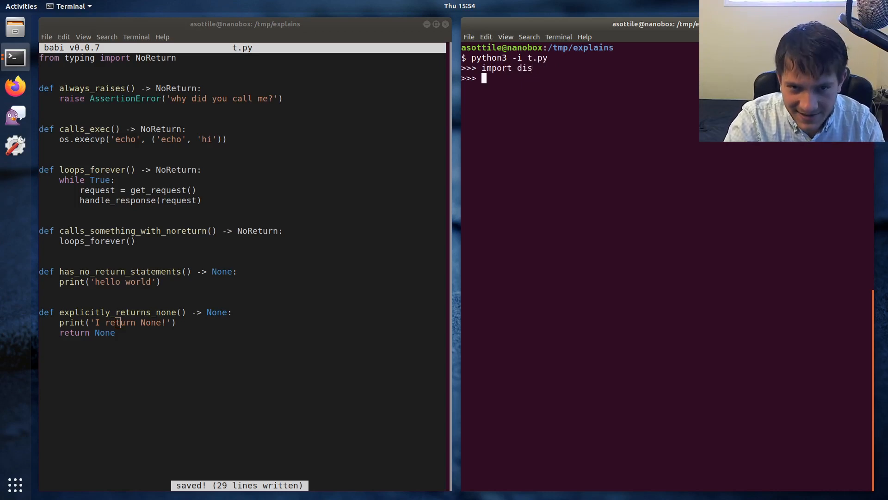
pyautogui.write('dis.')
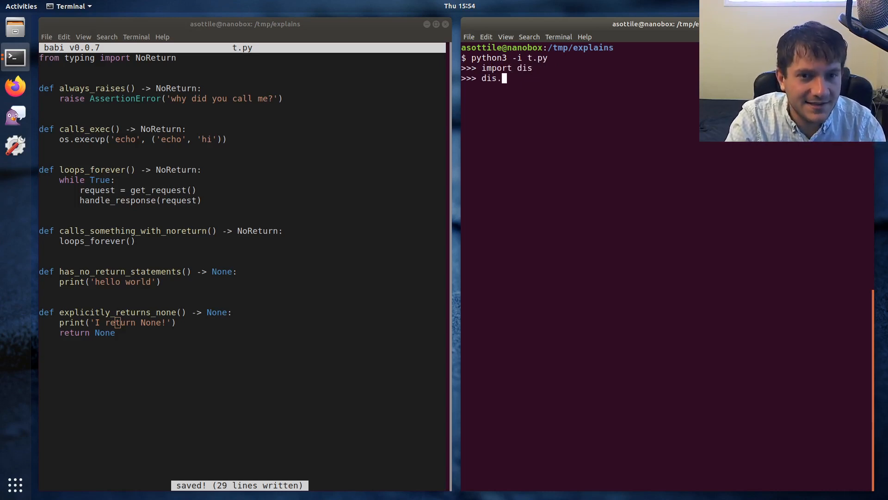
pyautogui.write('dis(')
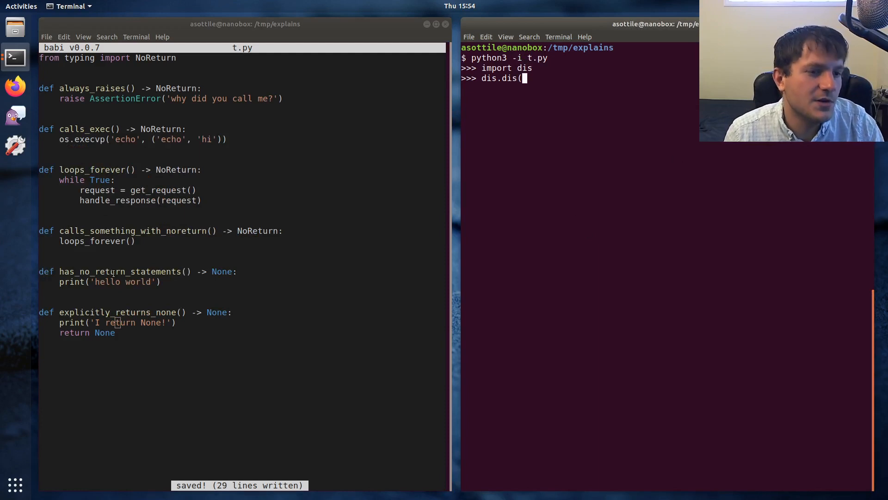
pyautogui.write('has_no_return_statements')
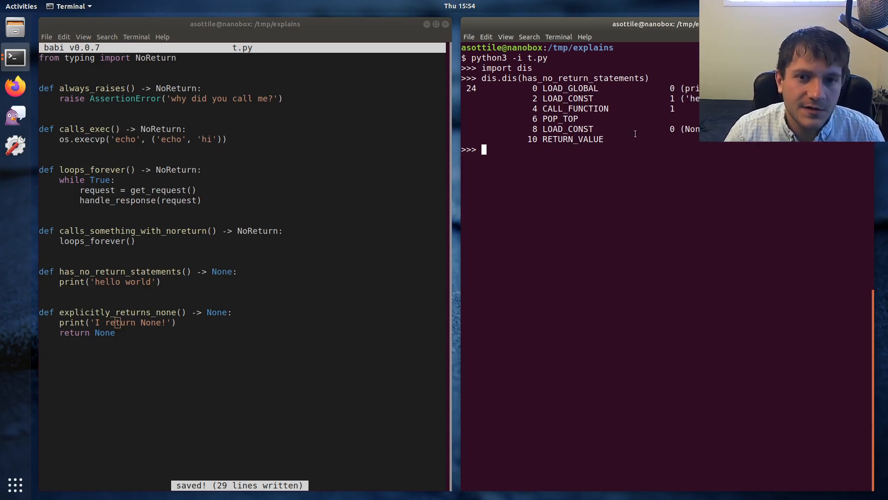
# Step: Create stack = [], then stack.append(print) and stack.append('hello world'), fixing the failed push call
pyautogui.write('stack = [')
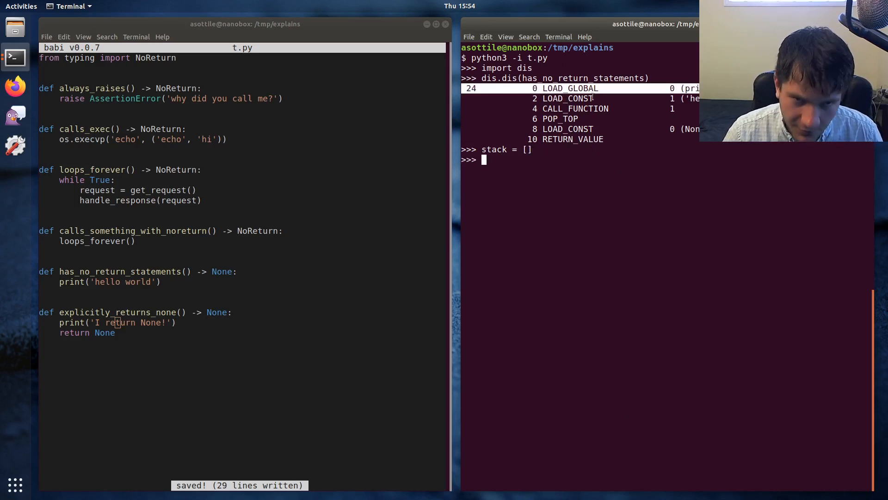
pyautogui.write('stack')
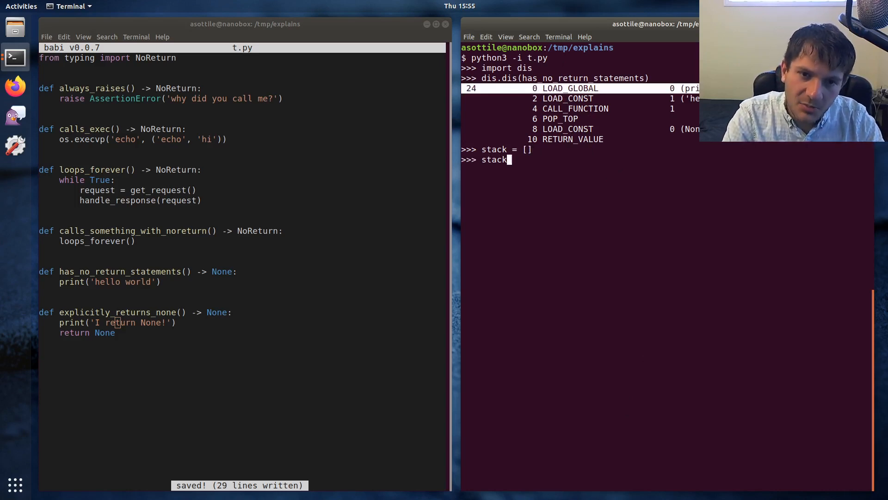
pyautogui.write('[')
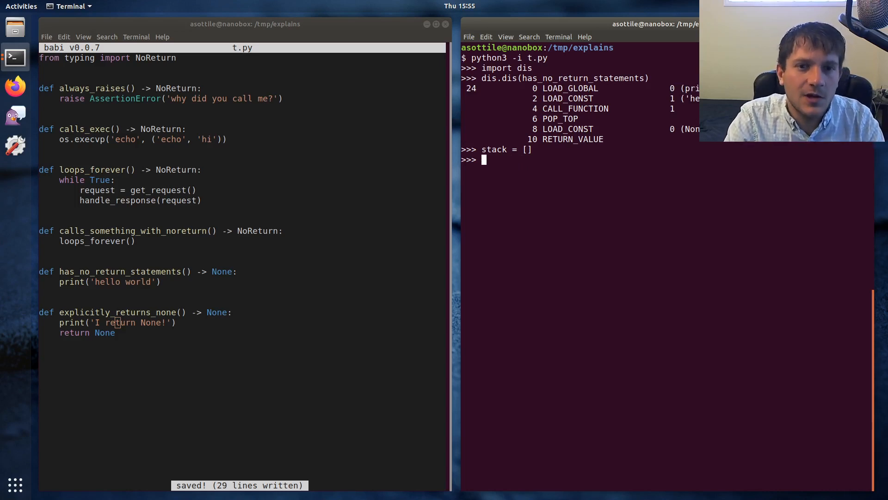
pyautogui.write('stack.(print')
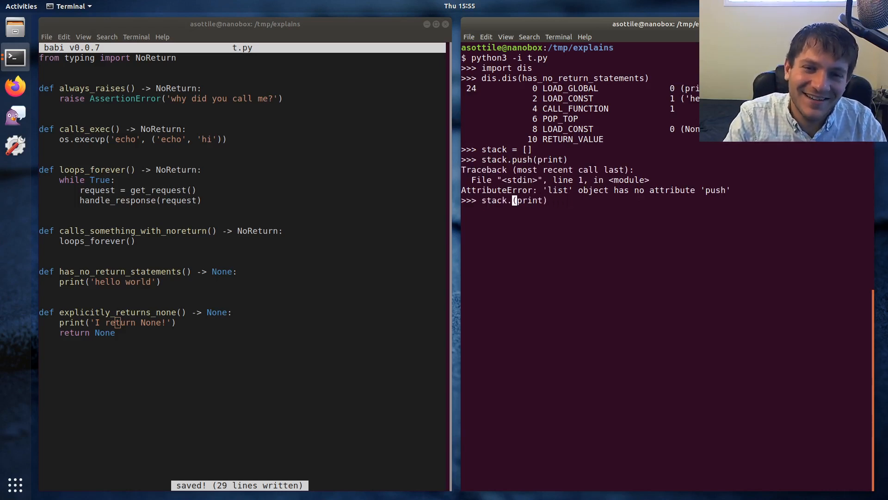
pyautogui.write('append')
pyautogui.press('Return')
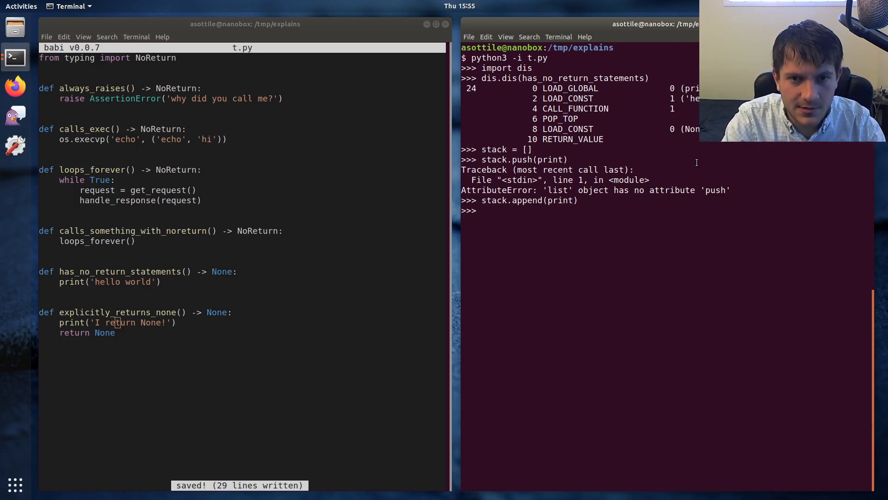
pyautogui.write('stack')
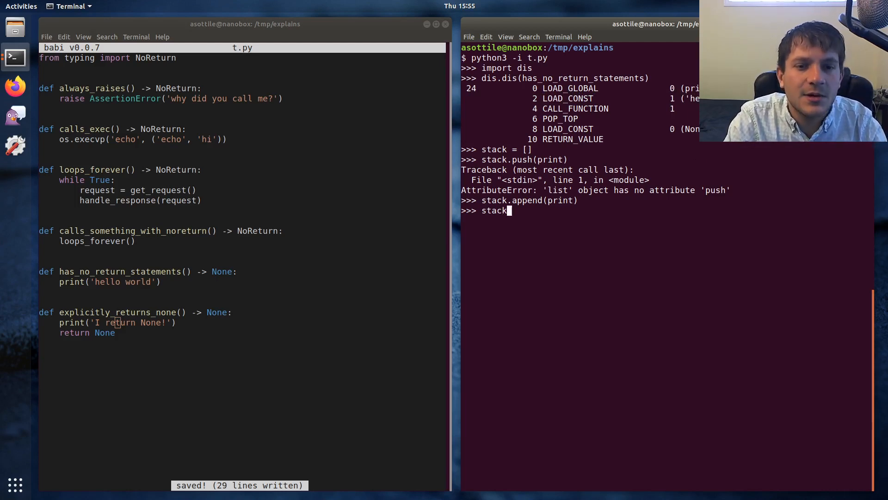
pyautogui.write(".append('hello world'")
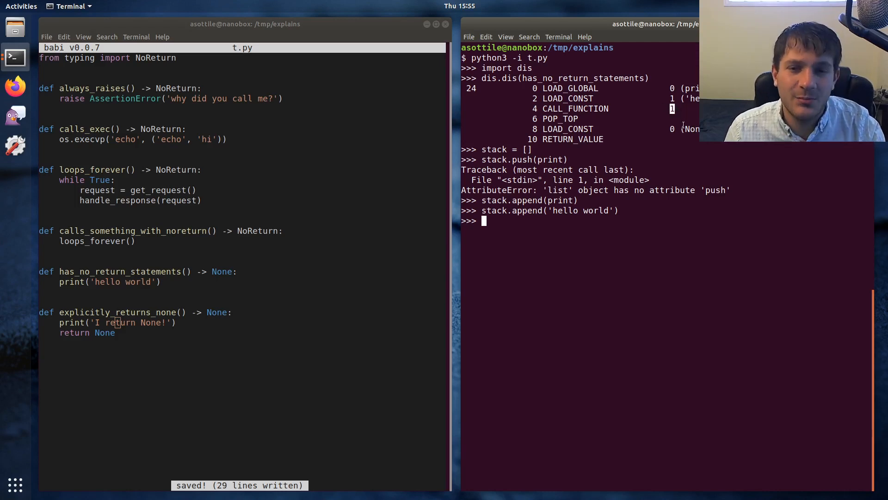
# Step: Pop the arguments with args = [stack.pop() for _ in range(1)]
pyautogui.write('args')
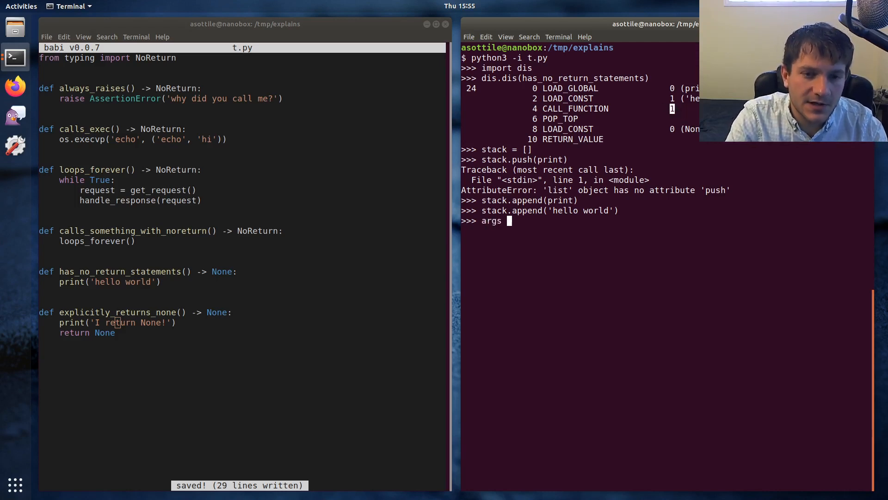
pyautogui.write('= stack.pop(')
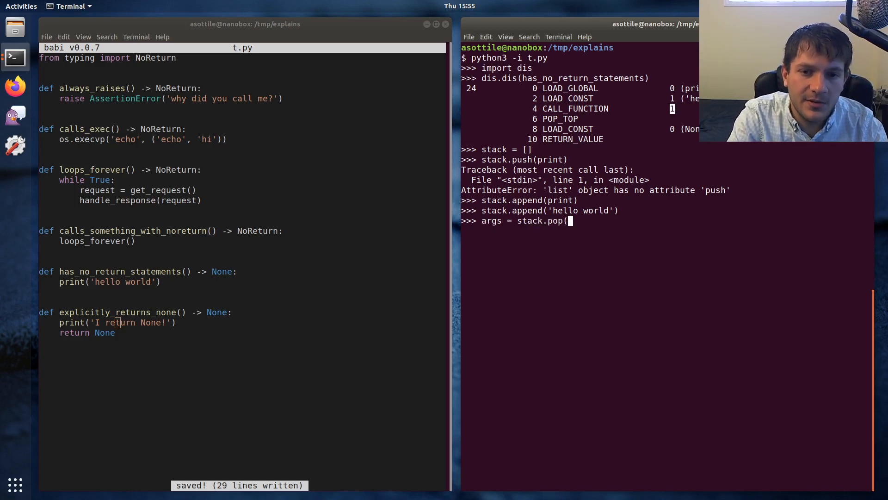
pyautogui.write('[stack.pop() for i in range(1')
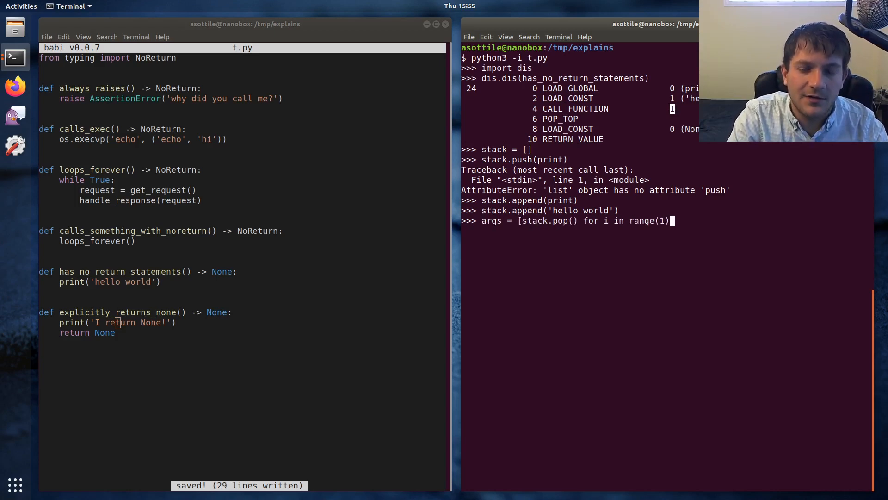
pyautogui.write(']')
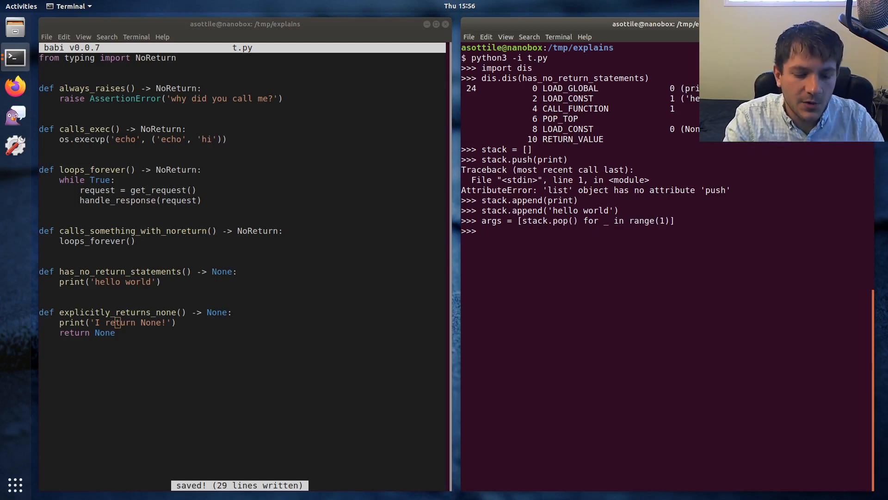
# Step: Run func = stack.pop(), then stack.append(func(*args)) printing hello world, and show stack is [None]
pyautogui.write('func = s')
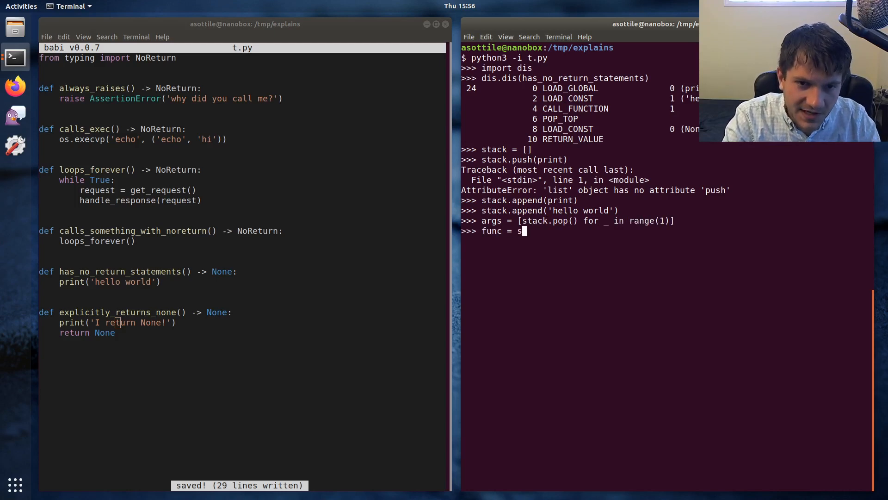
pyautogui.write('tack.pop()')
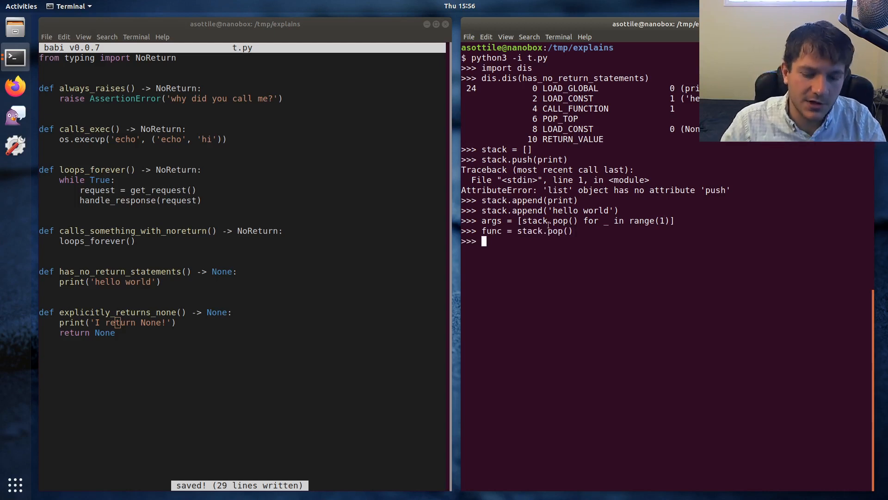
pyautogui.write('stack')
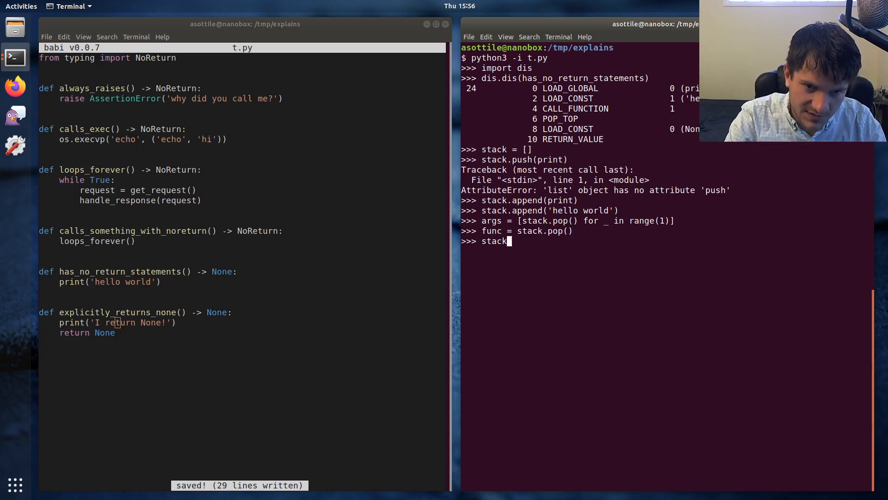
pyautogui.write('.push(func(')
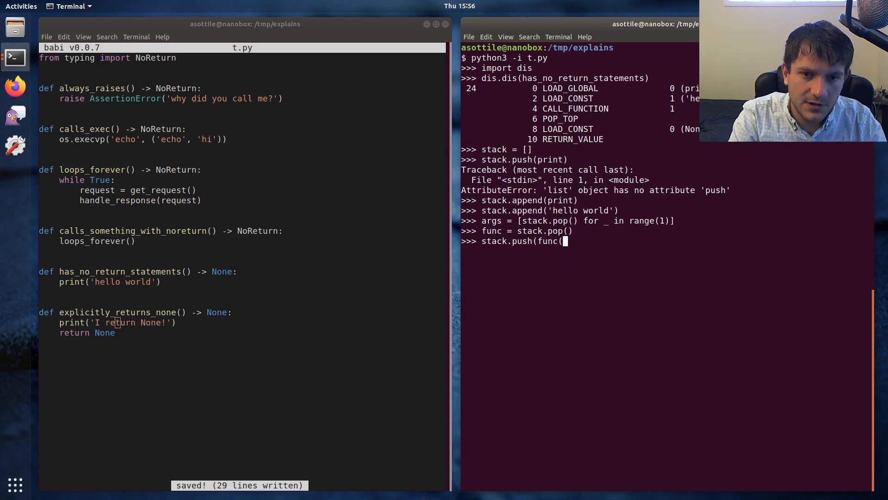
pyautogui.write('*args))')
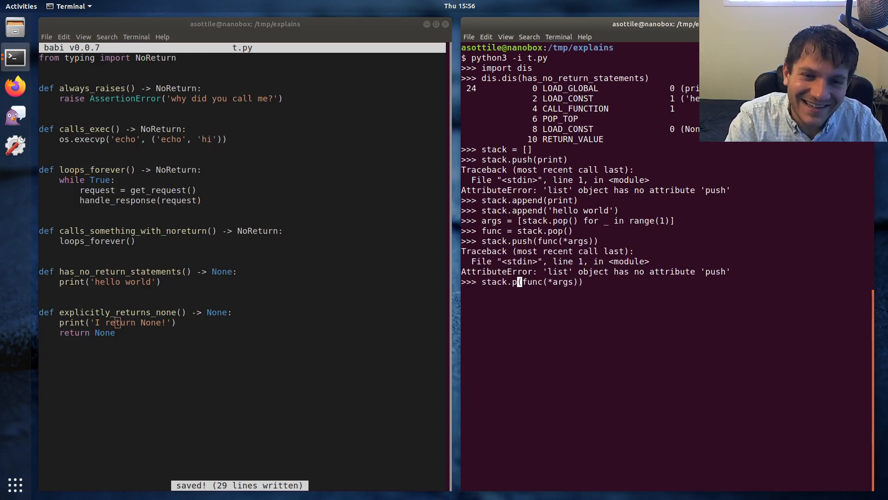
pyautogui.write('append')
pyautogui.press('Return')
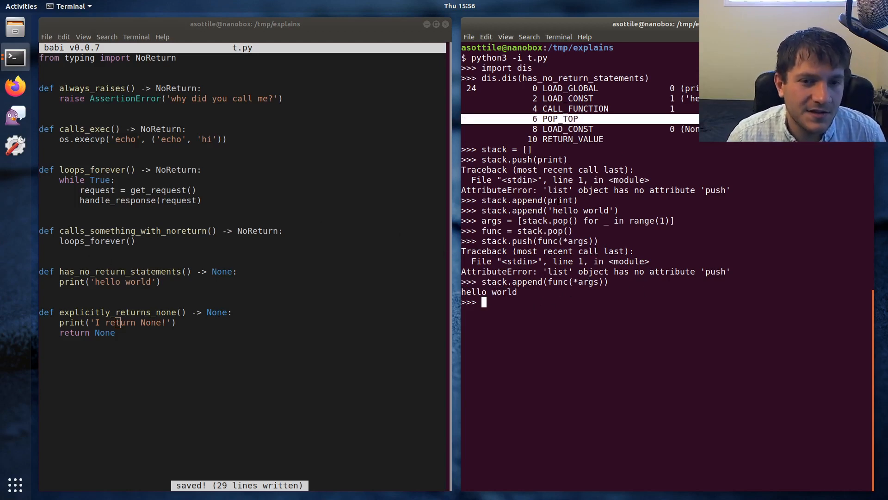
pyautogui.write('stack')
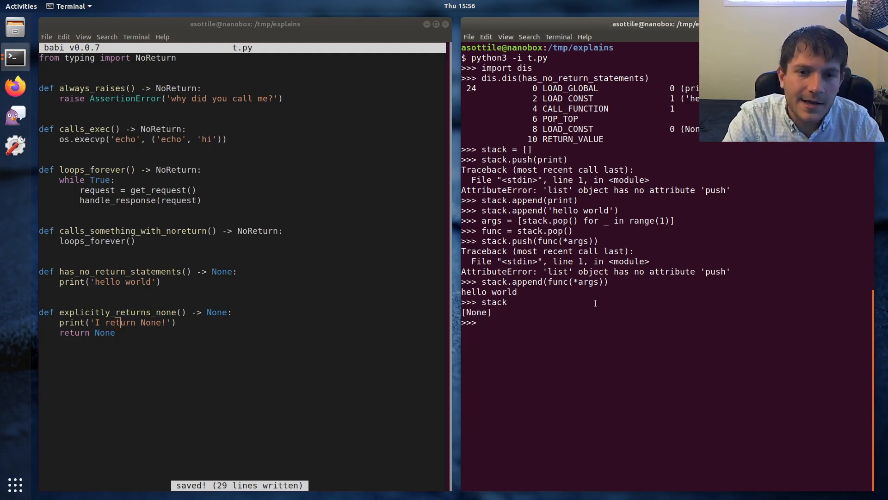
# Step: Run stack.pop() to empty the stack, stack.append(None), then repr(stack.pop()) printing 'None'
pyautogui.write('stack.po')
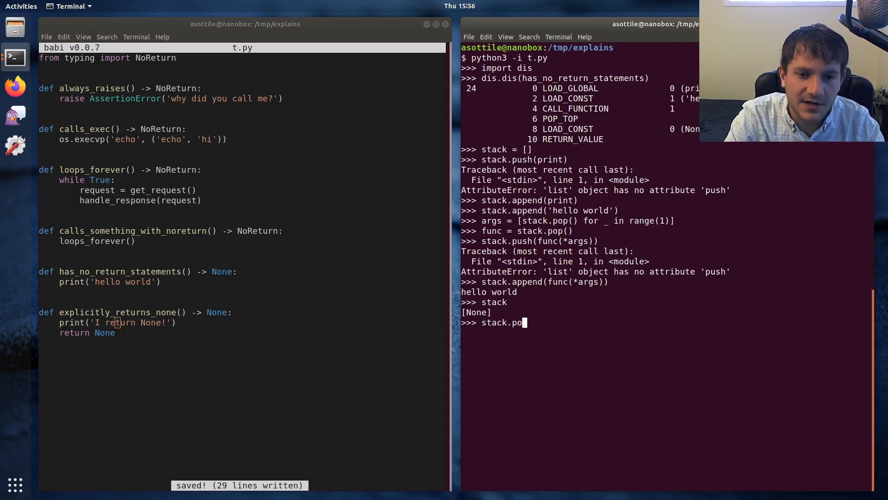
pyautogui.press('Return')
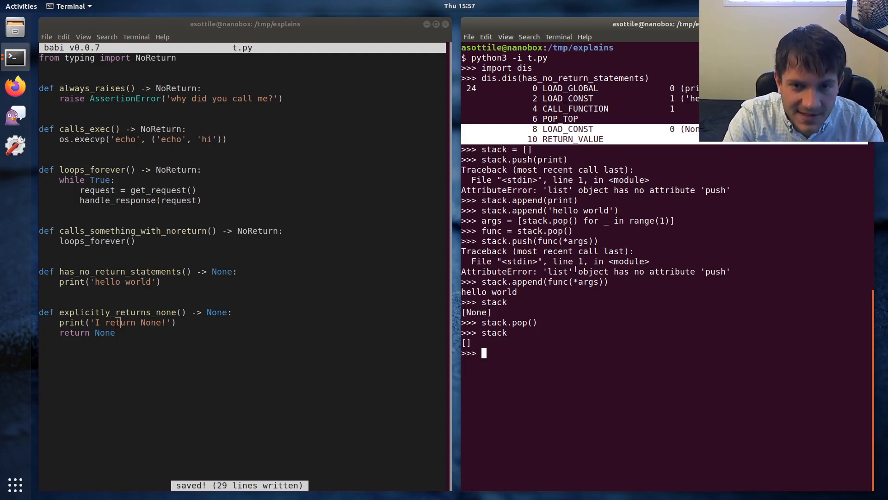
pyautogui.write('sta')
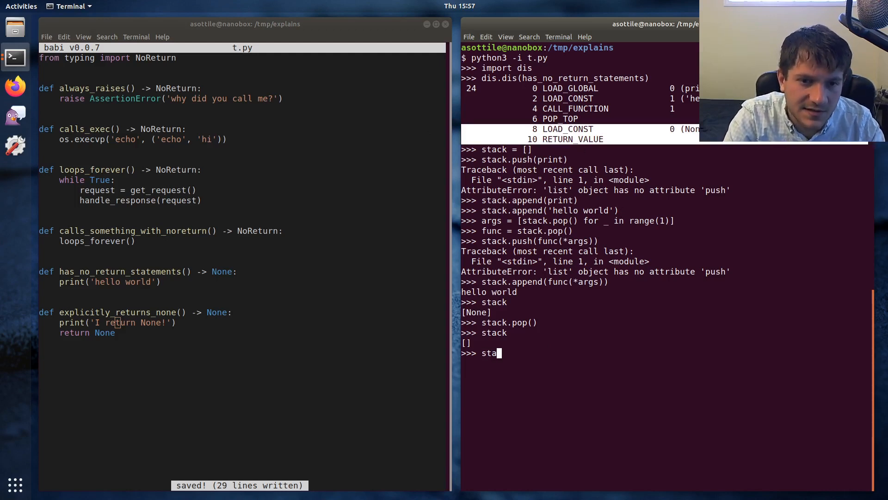
pyautogui.write('ck.append(')
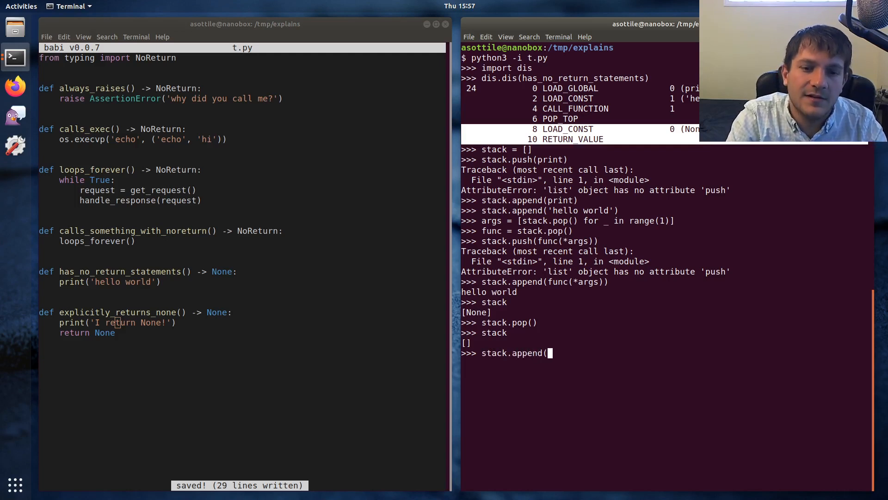
pyautogui.write('None)')
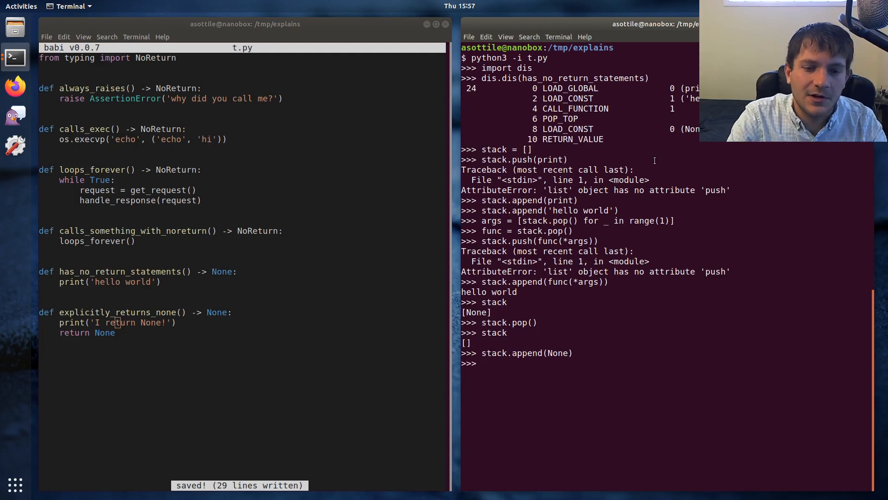
pyautogui.write('"reut')
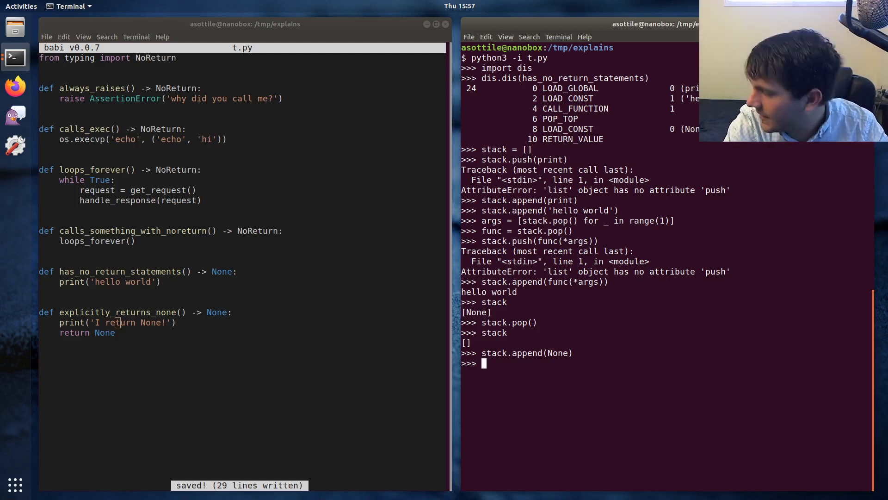
pyautogui.write('stack.pop())')
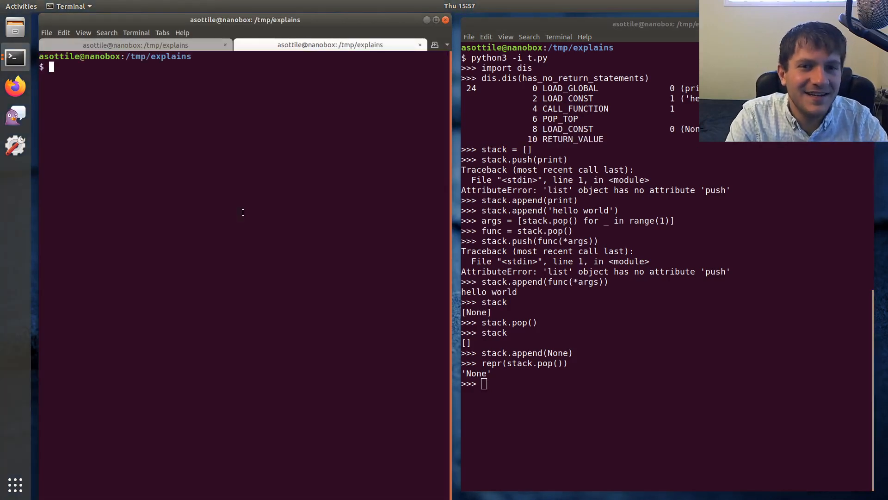
# Step: Run python3 -i t.py in a second tab, disassemble has_no_return_statements, and return to t.py in babi
pyautogui.write('python3 -i t.py')
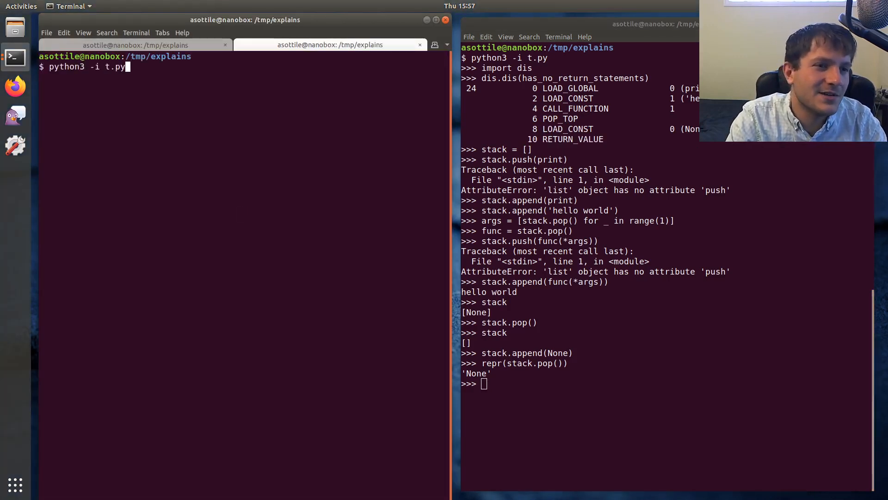
pyautogui.write('d')
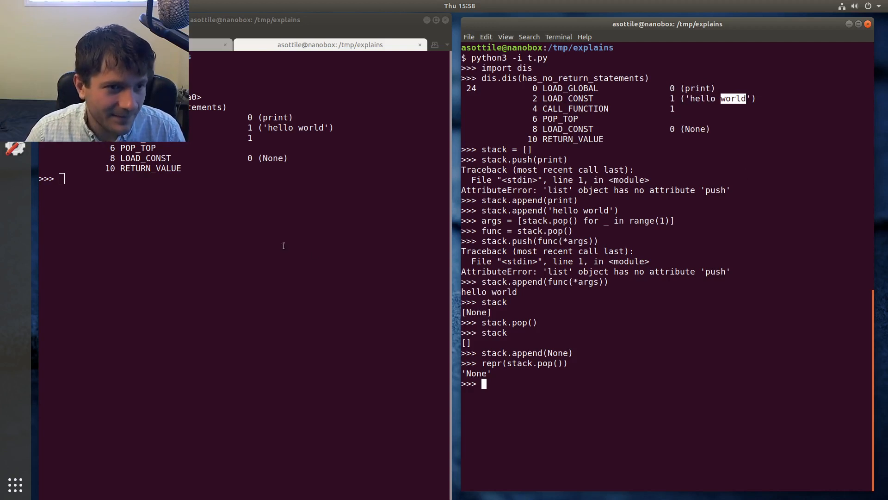
pyautogui.press('ctrl+s')
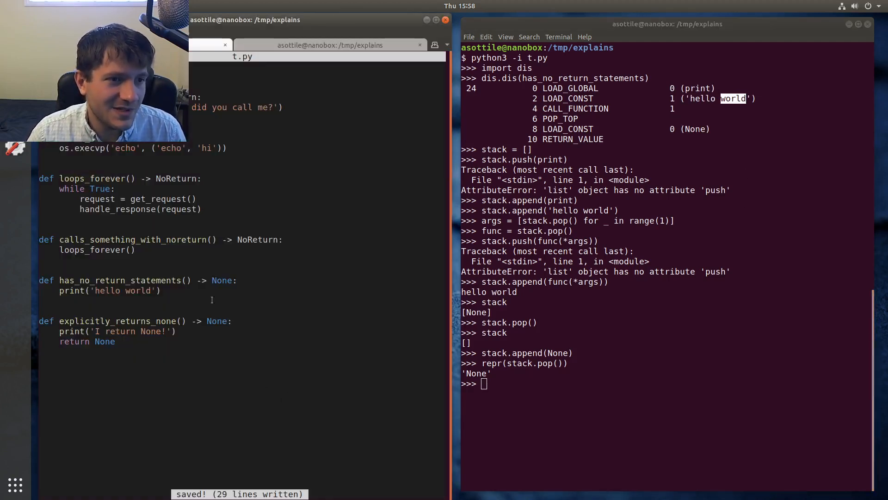